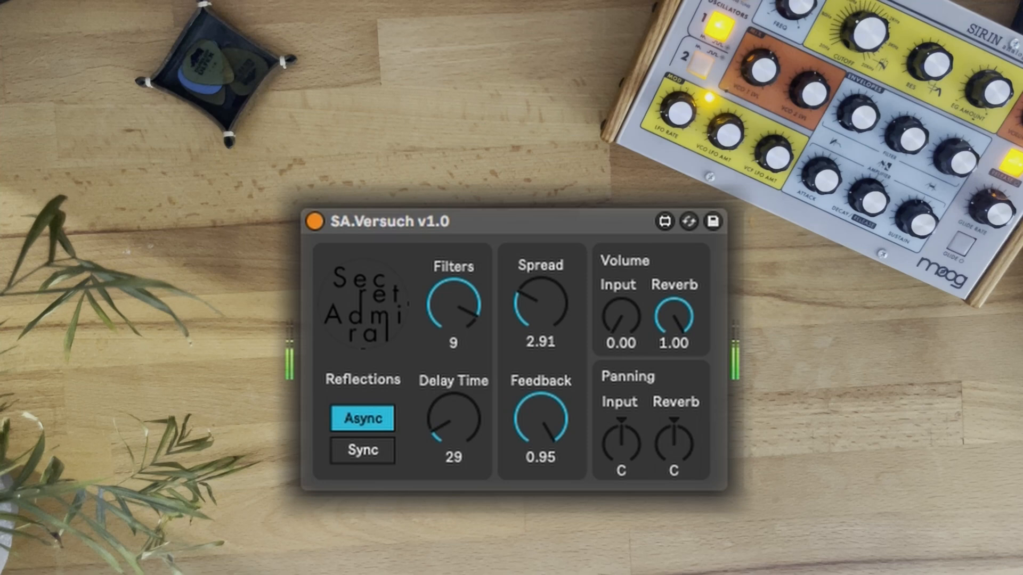
- Lower feedback to 0.50, switch reflections to Sync and sweep the delay time down to 24
{"action": "left_click", "coordinate": [540, 421]}
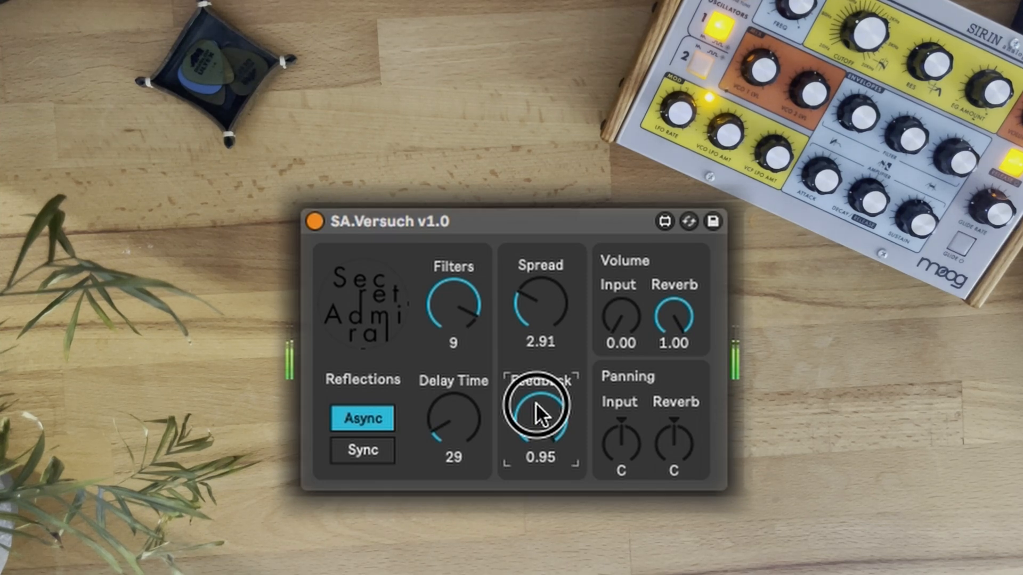
{"action": "left_click_drag", "start_coordinate": [539, 405], "coordinate": [528, 430]}
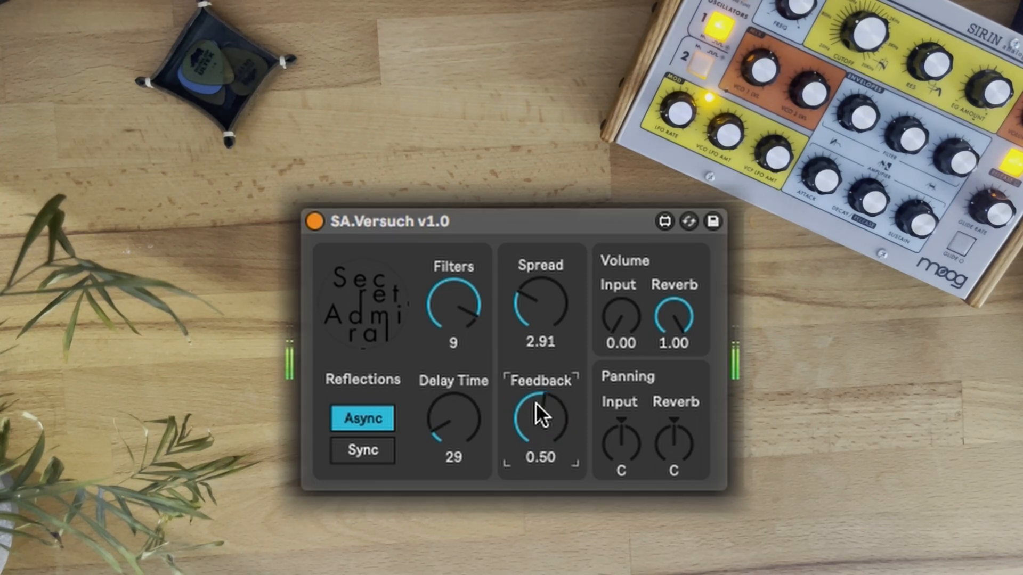
{"action": "left_click", "coordinate": [361, 450]}
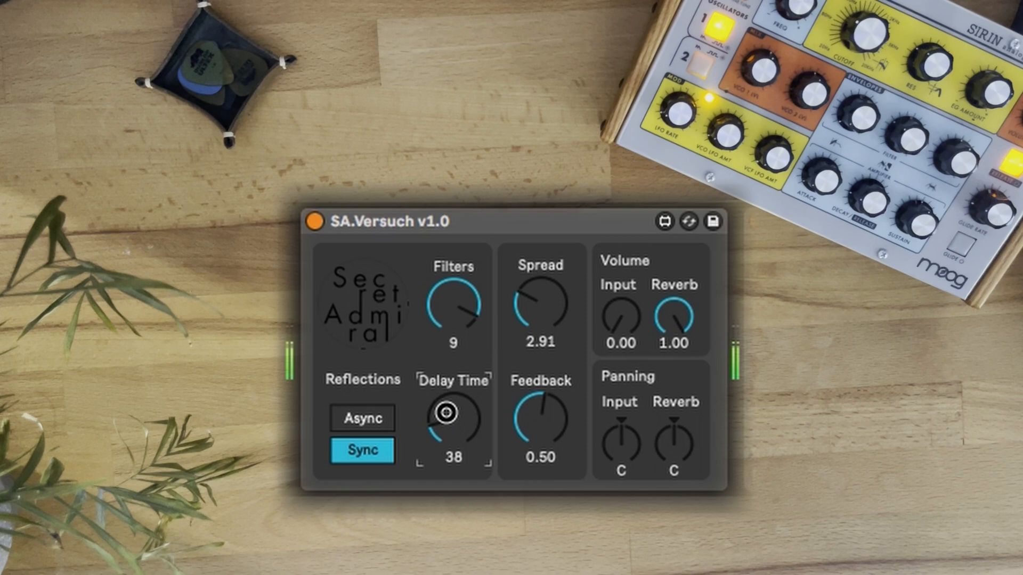
{"action": "left_click_drag", "start_coordinate": [445, 412], "coordinate": [463, 428]}
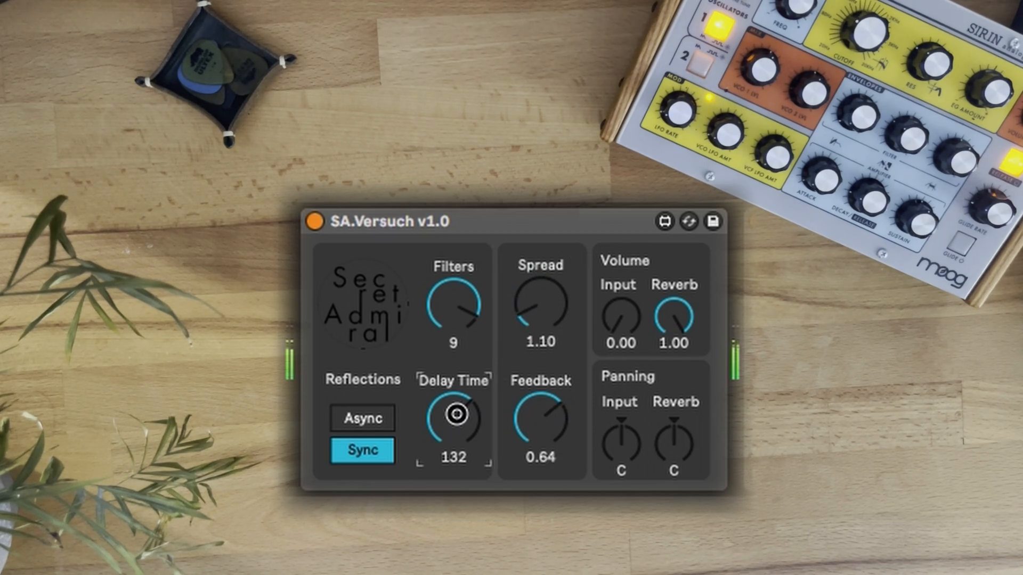
{"action": "left_click_drag", "start_coordinate": [455, 417], "coordinate": [431, 474]}
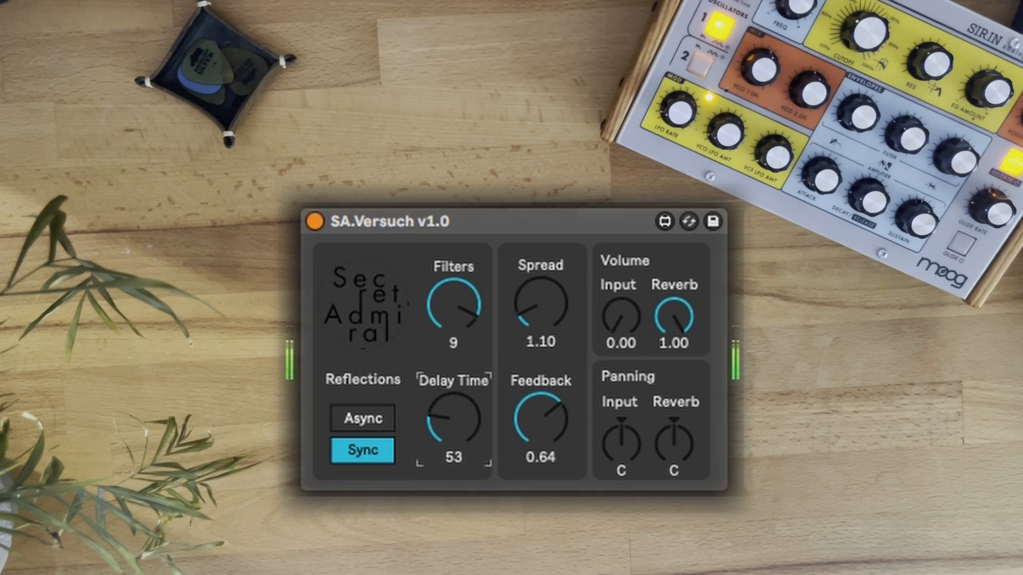
{"action": "left_click_drag", "start_coordinate": [454, 418], "coordinate": [457, 430]}
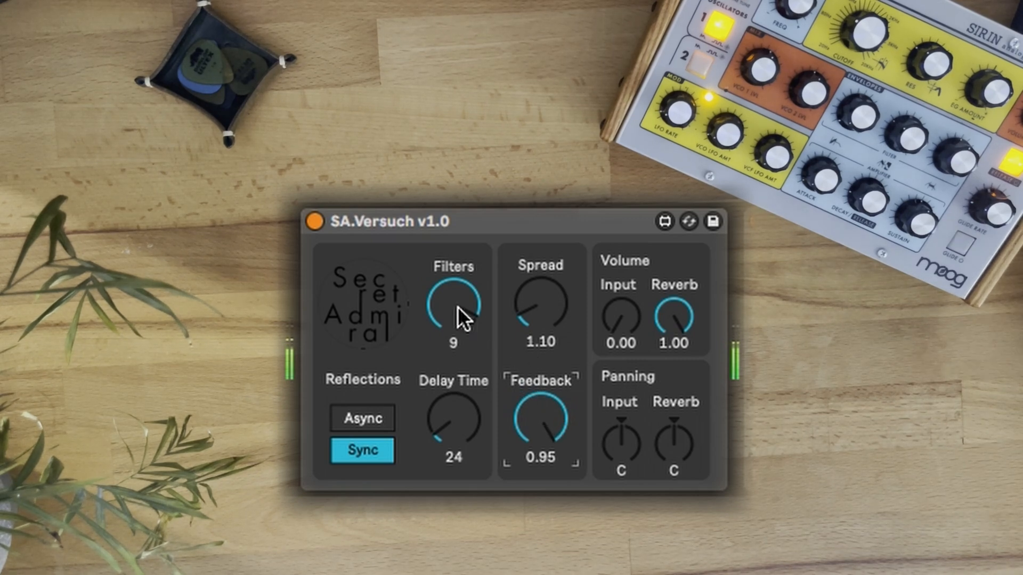
- Try a single filter, then settle on delay time 100, 8 filters and spread 6.69
{"action": "left_click_drag", "start_coordinate": [540, 307], "coordinate": [535, 326]}
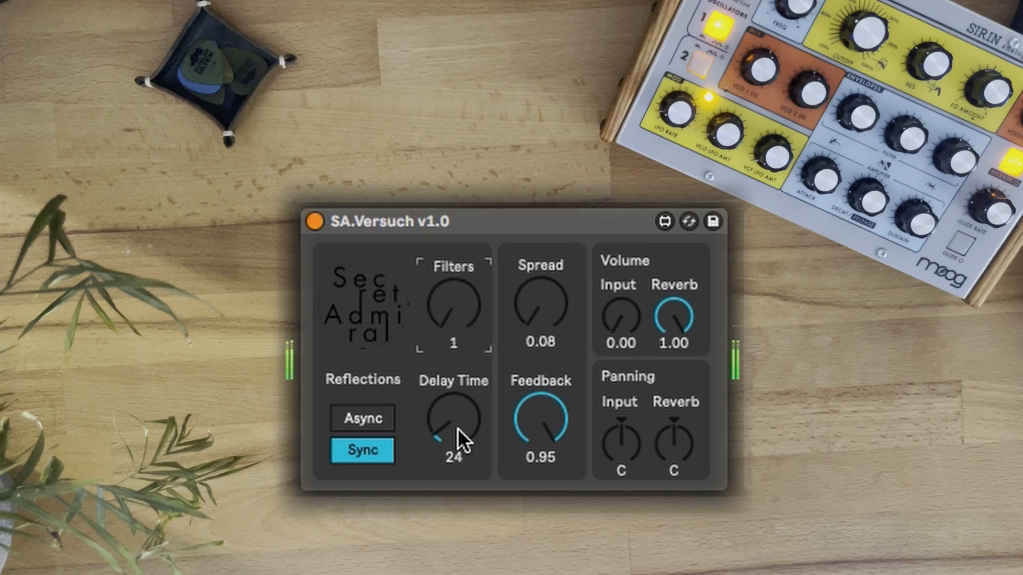
{"action": "left_click_drag", "start_coordinate": [446, 431], "coordinate": [447, 443]}
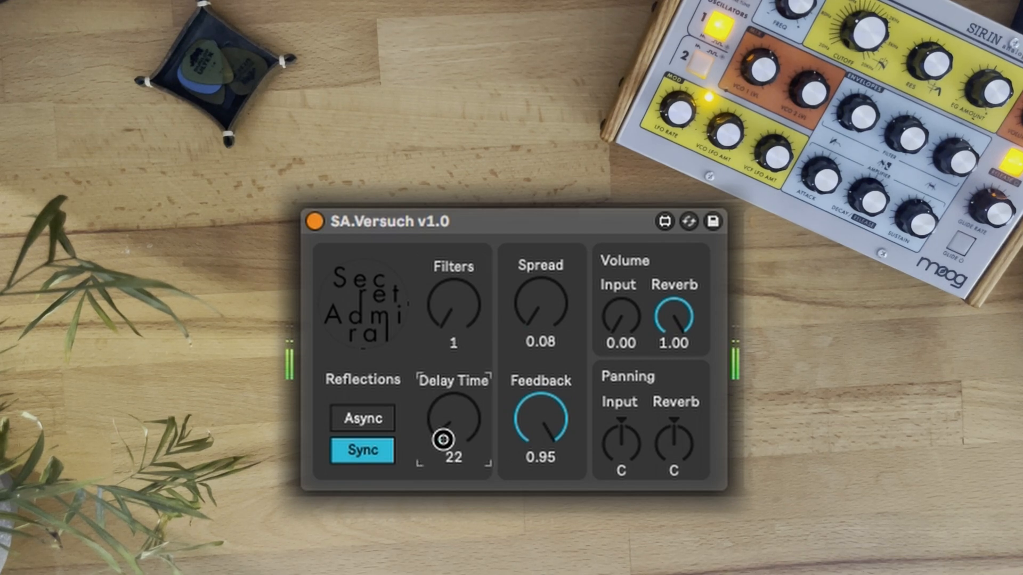
{"action": "left_click_drag", "start_coordinate": [445, 430], "coordinate": [445, 418]}
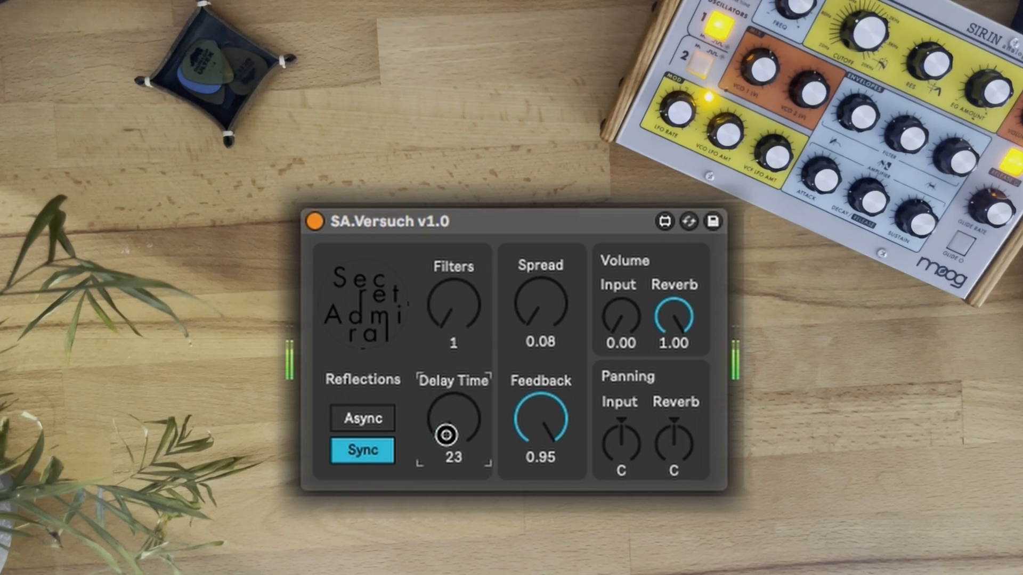
{"action": "left_click_drag", "start_coordinate": [446, 435], "coordinate": [428, 378]}
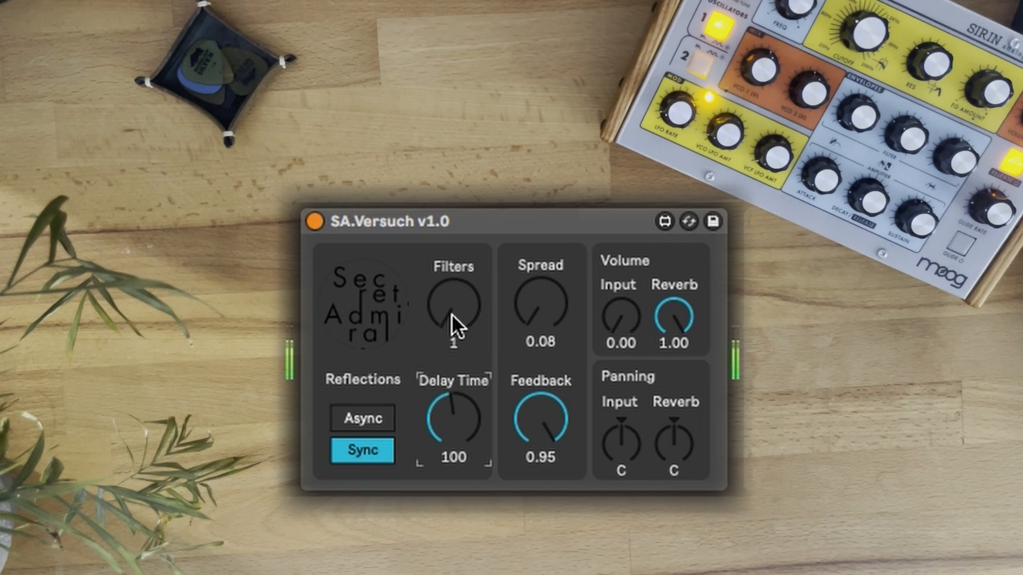
{"action": "left_click_drag", "start_coordinate": [454, 332], "coordinate": [457, 300]}
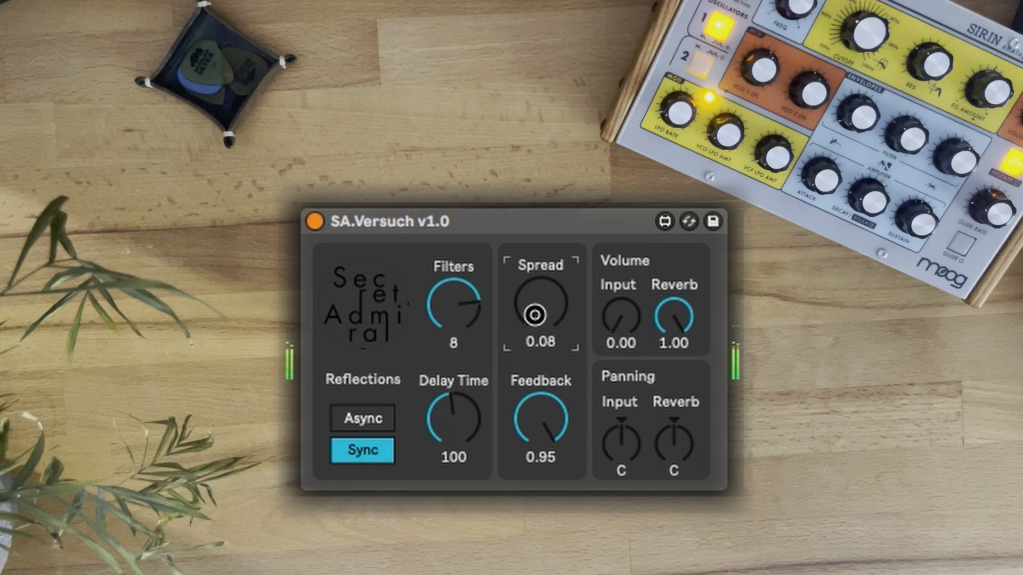
{"action": "left_click_drag", "start_coordinate": [533, 316], "coordinate": [540, 307]}
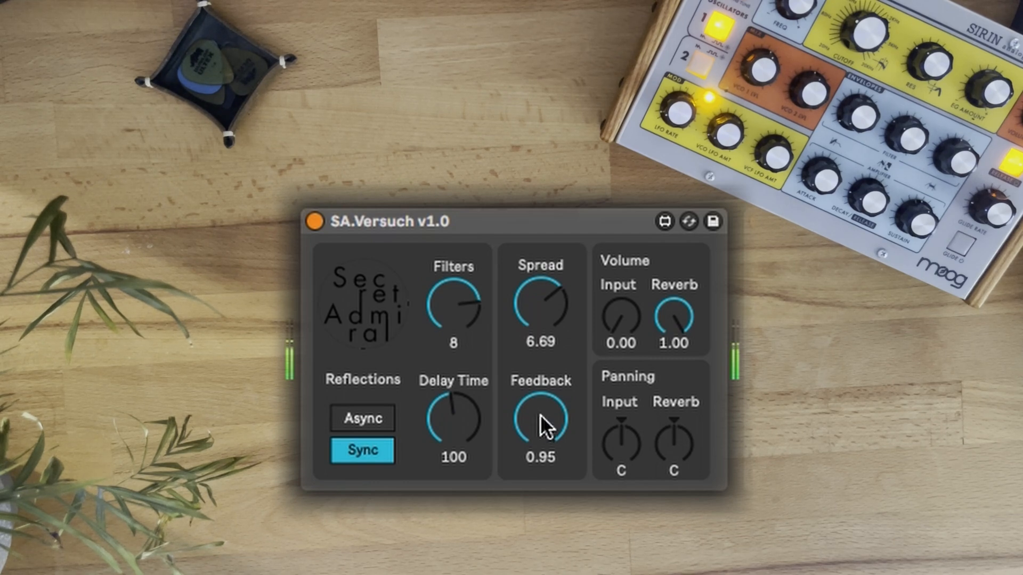
{"action": "mouse_move", "coordinate": [509, 449]}
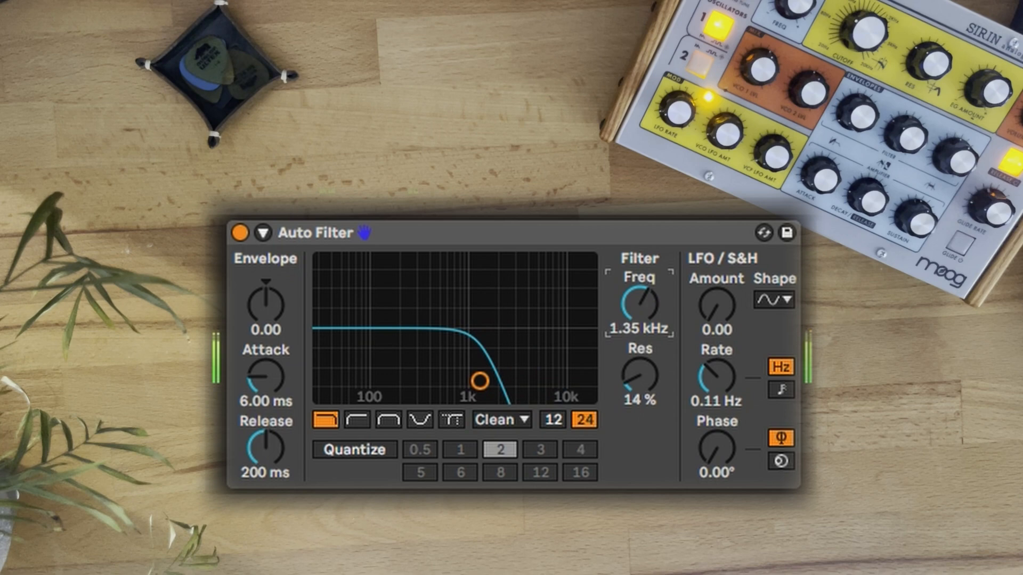
- Sweep the Auto Filter cutoff to 225 Hz, then switch to high-pass and sweep its cutoff
{"action": "left_click_drag", "start_coordinate": [640, 301], "coordinate": [640, 319]}
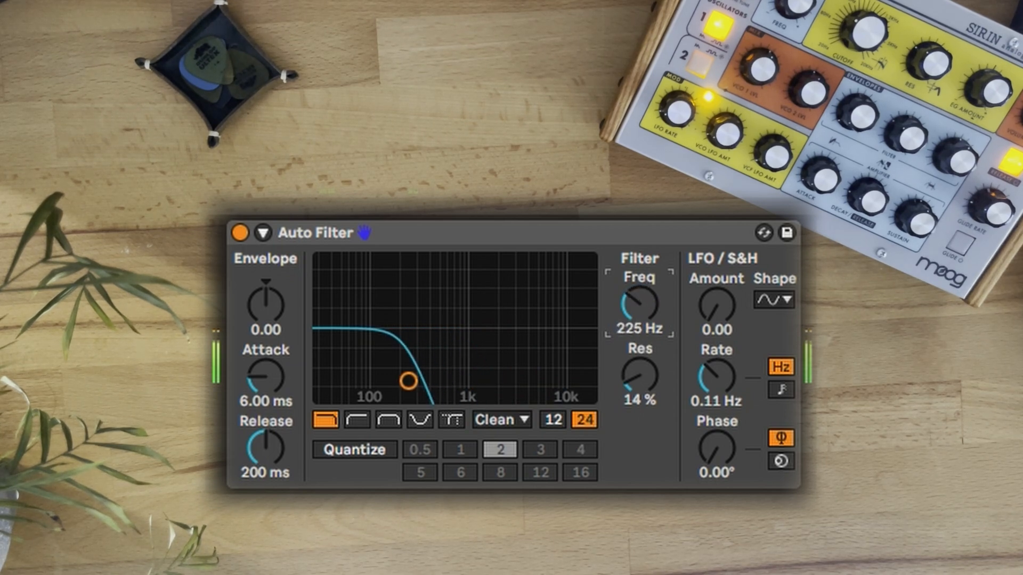
{"action": "left_click", "coordinate": [357, 420]}
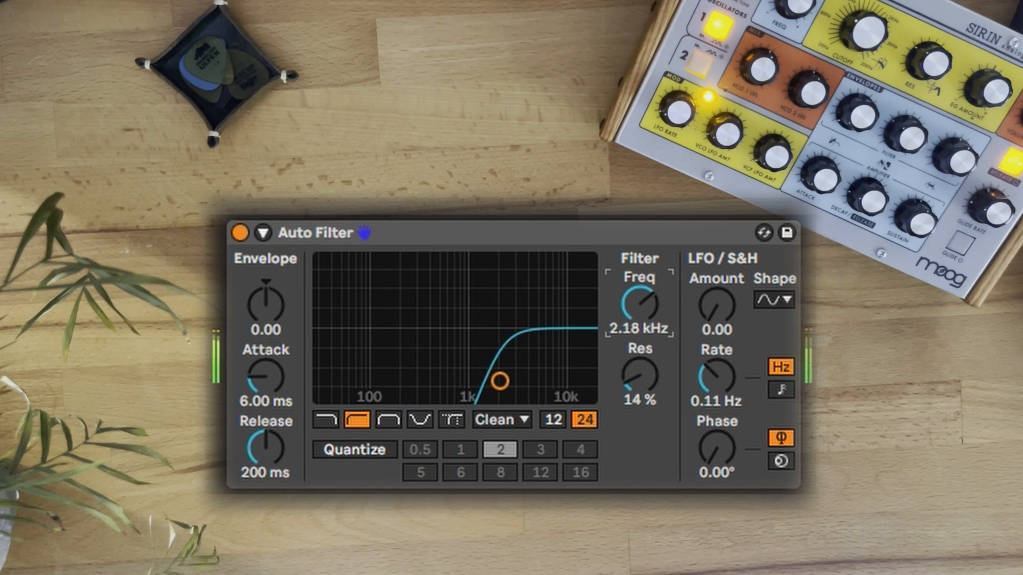
{"action": "left_click_drag", "start_coordinate": [639, 304], "coordinate": [640, 313]}
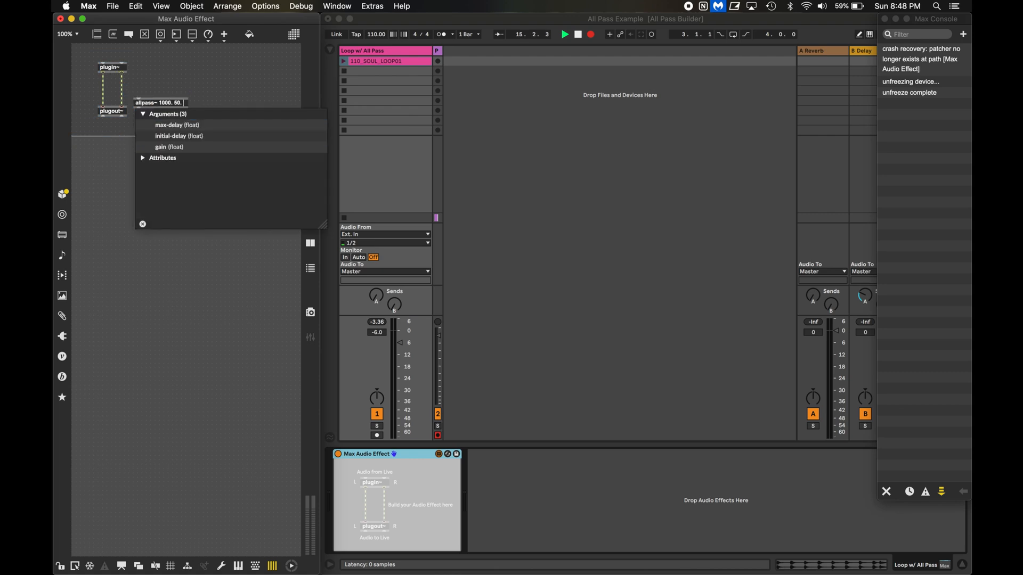
- Finish the allpass~ 1000. 50. 0.5 object, then drag its delay time to 182 and feedback gain
{"action": "type", "text": "0.5"}
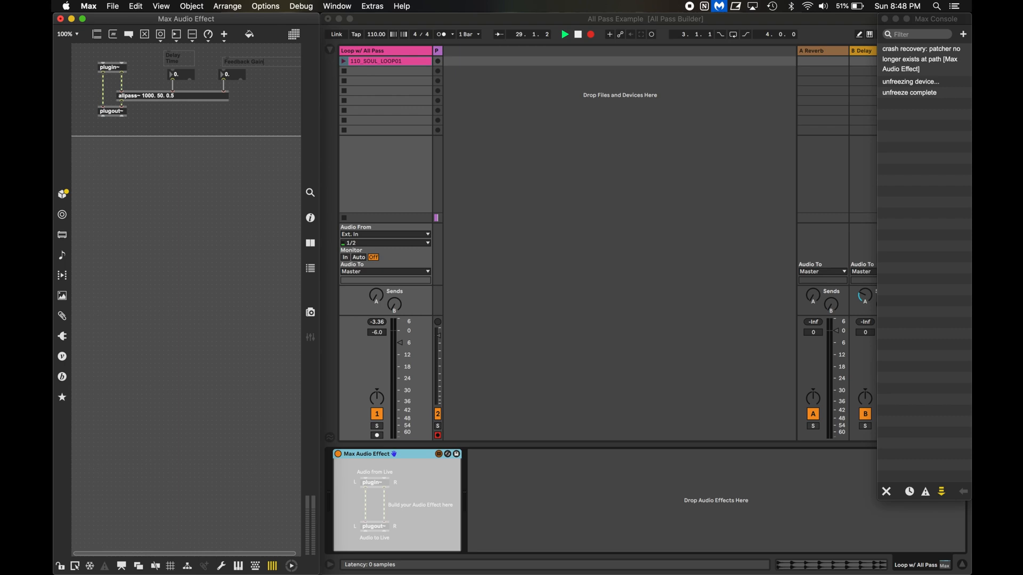
{"action": "left_click", "coordinate": [237, 60]}
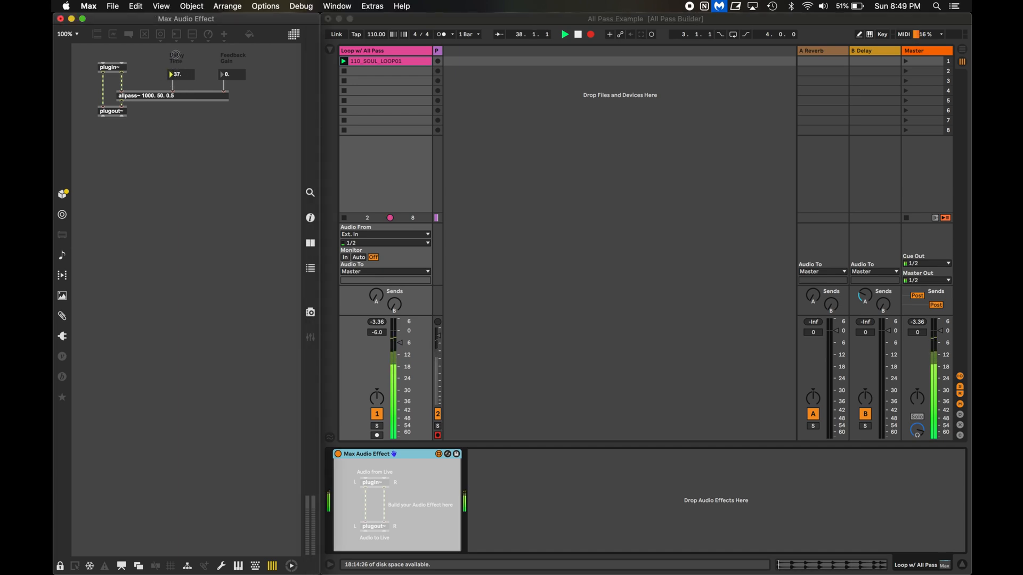
{"action": "left_click_drag", "start_coordinate": [179, 73], "coordinate": [179, 59]}
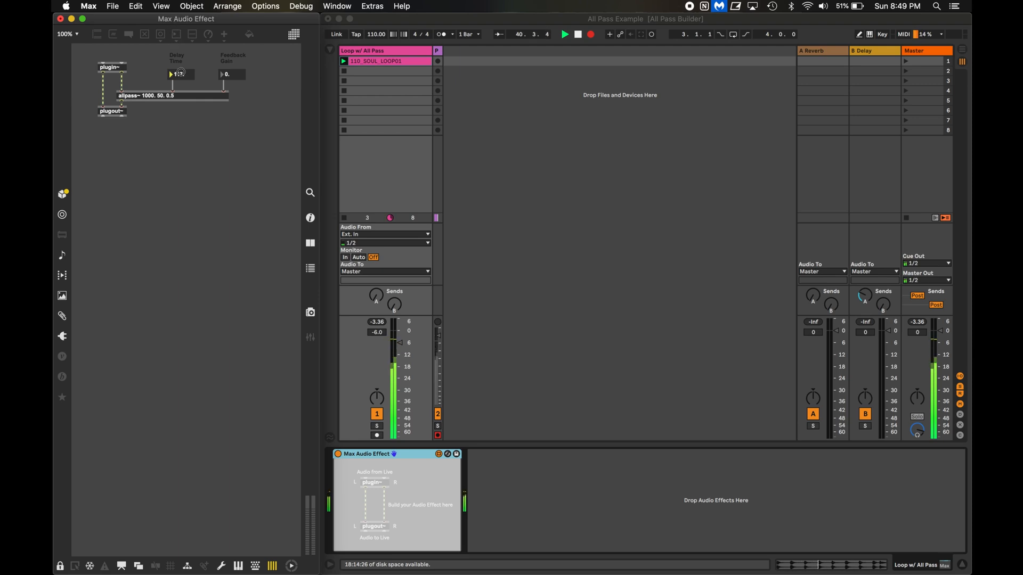
{"action": "left_click_drag", "start_coordinate": [179, 73], "coordinate": [181, 59]}
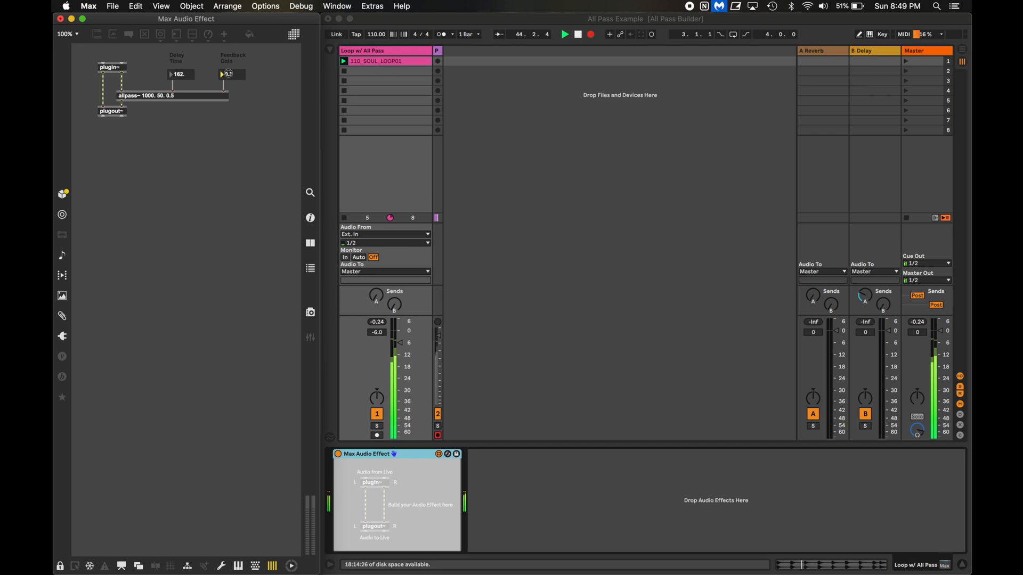
{"action": "left_click_drag", "start_coordinate": [228, 73], "coordinate": [228, 78]}
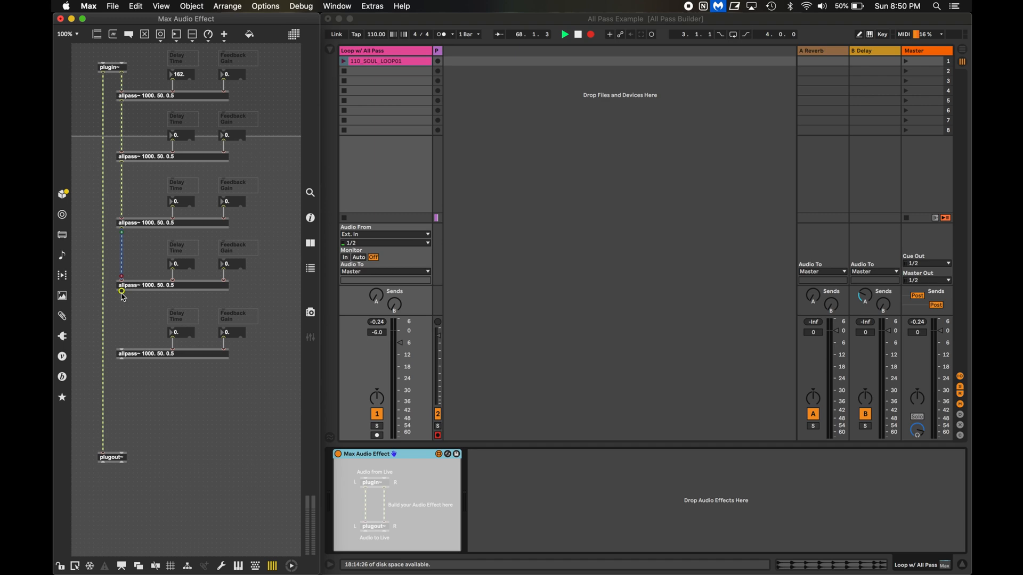
- Wire the fourth allpass~ outlet into the next stage of the chain
{"action": "left_click_drag", "start_coordinate": [120, 279], "coordinate": [125, 445]}
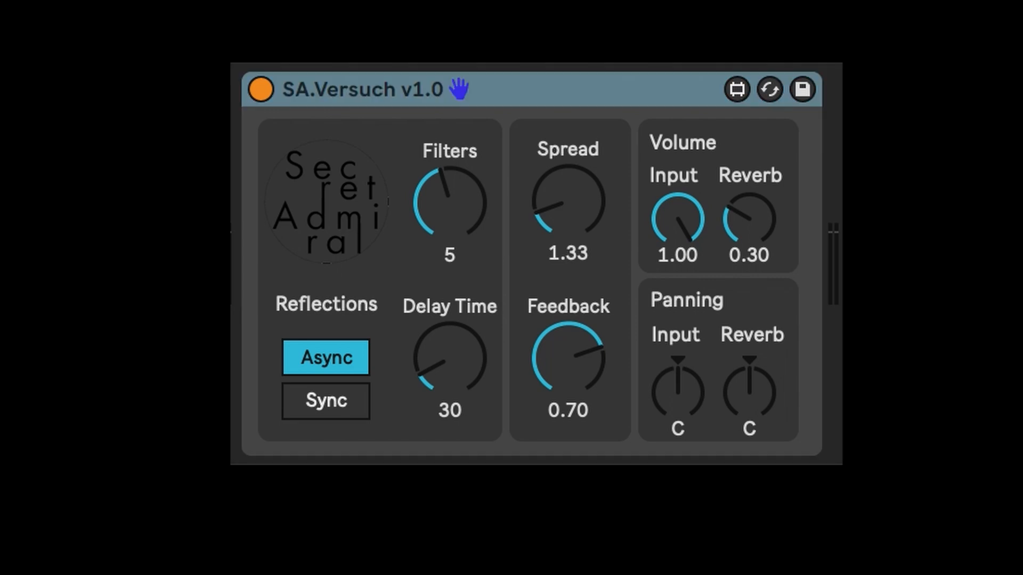
{"action": "mouse_move", "coordinate": [495, 196]}
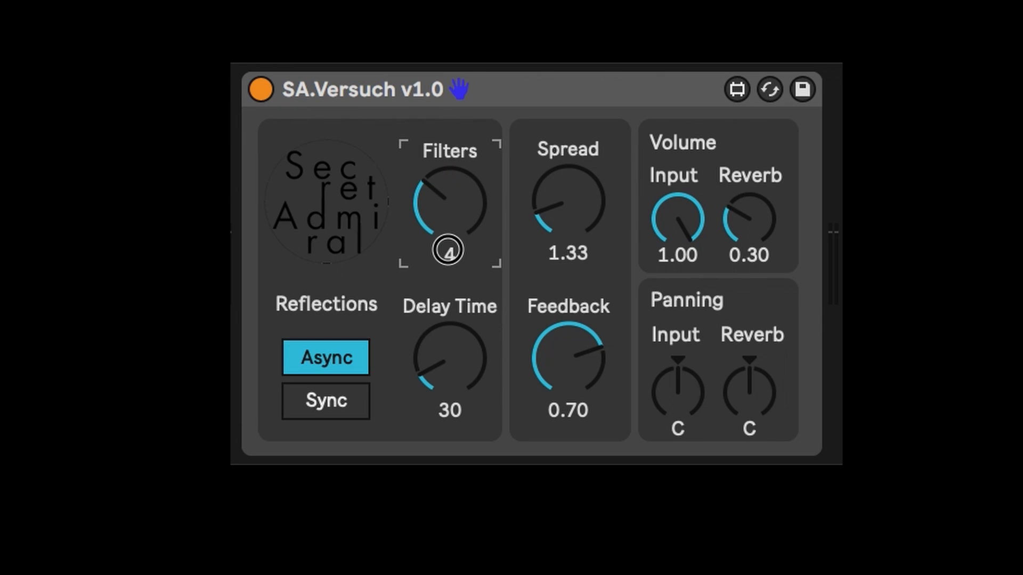
- Turn the SA.Versuch delay time down to 25 with four filters
{"action": "left_click_drag", "start_coordinate": [449, 359], "coordinate": [443, 375]}
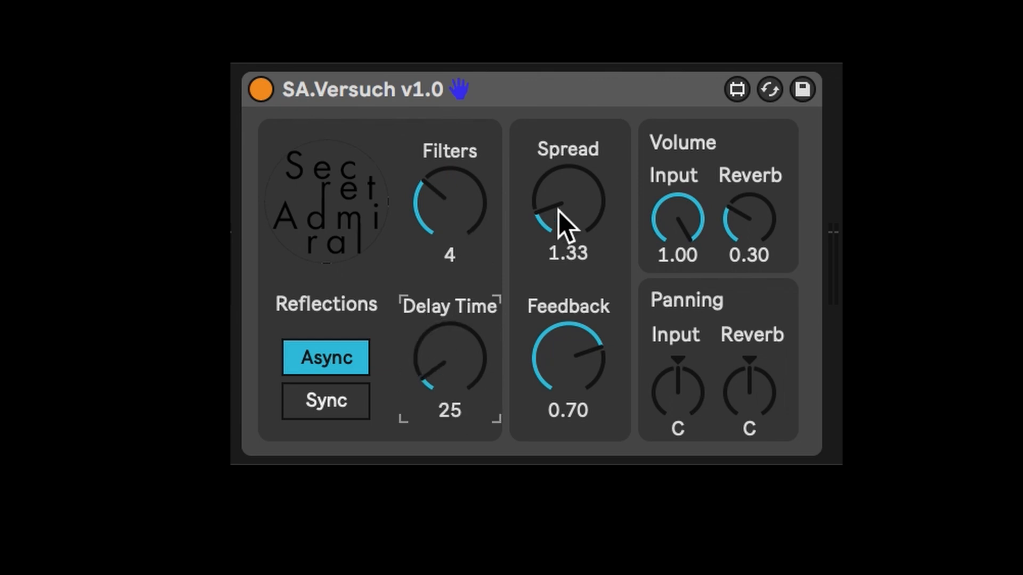
{"action": "left_click_drag", "start_coordinate": [567, 202], "coordinate": [567, 235]}
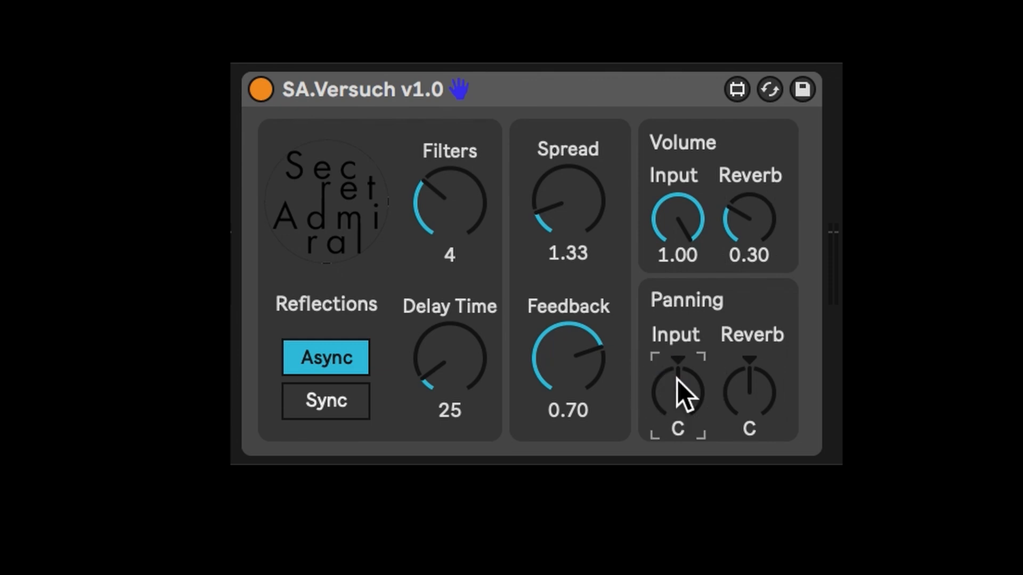
{"action": "mouse_move", "coordinate": [353, 391]}
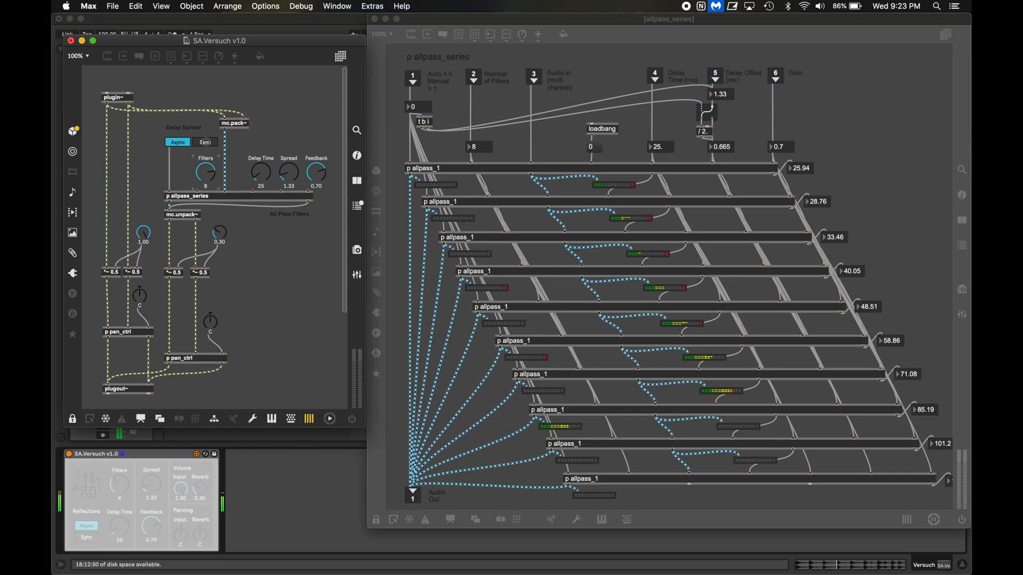
- Close the Max patcher windows to return to the Versuch Demo Live set
{"action": "left_click_drag", "start_coordinate": [206, 169], "coordinate": [206, 183]}
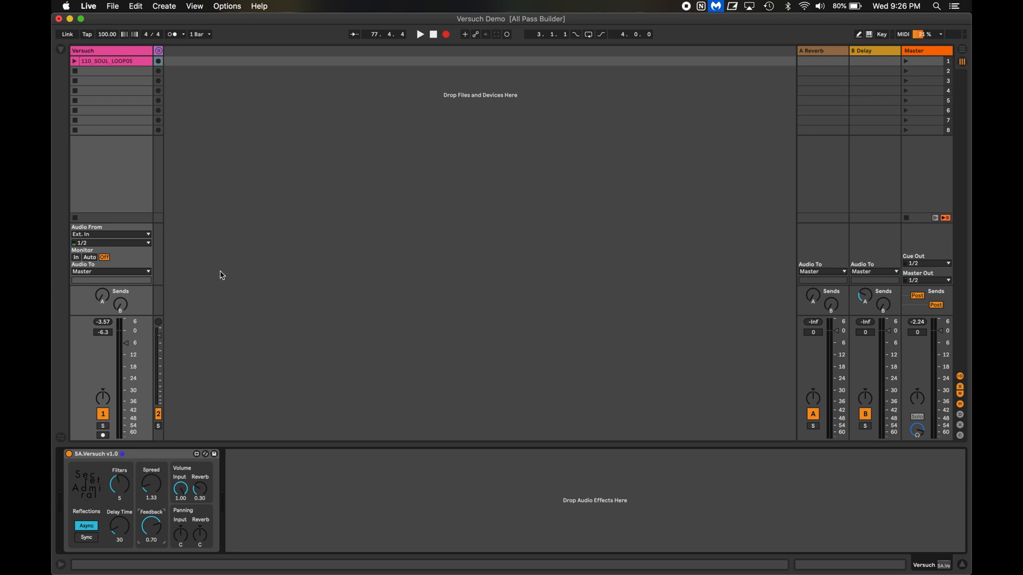
- Play the soul loop clip and raise SA.Versuch feedback to about 0.85 with delay time 31
{"action": "left_click", "coordinate": [420, 34]}
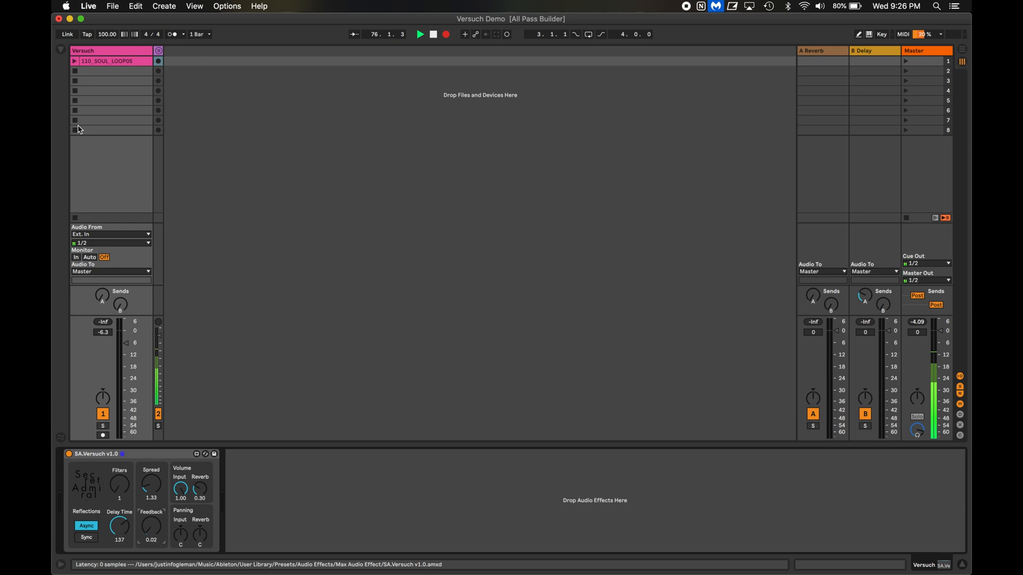
{"action": "left_click", "coordinate": [75, 61]}
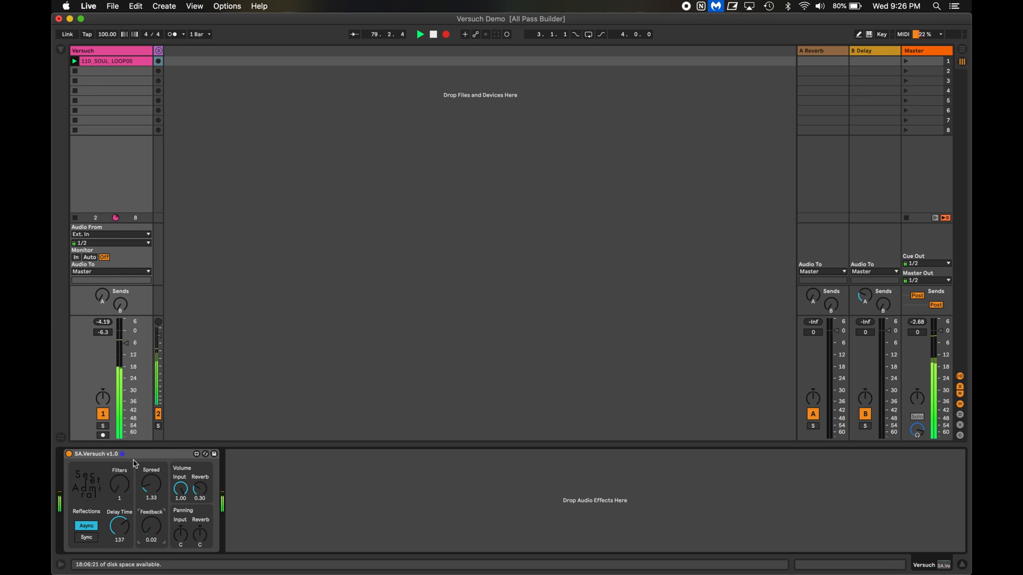
{"action": "left_click_drag", "start_coordinate": [144, 527], "coordinate": [149, 521]}
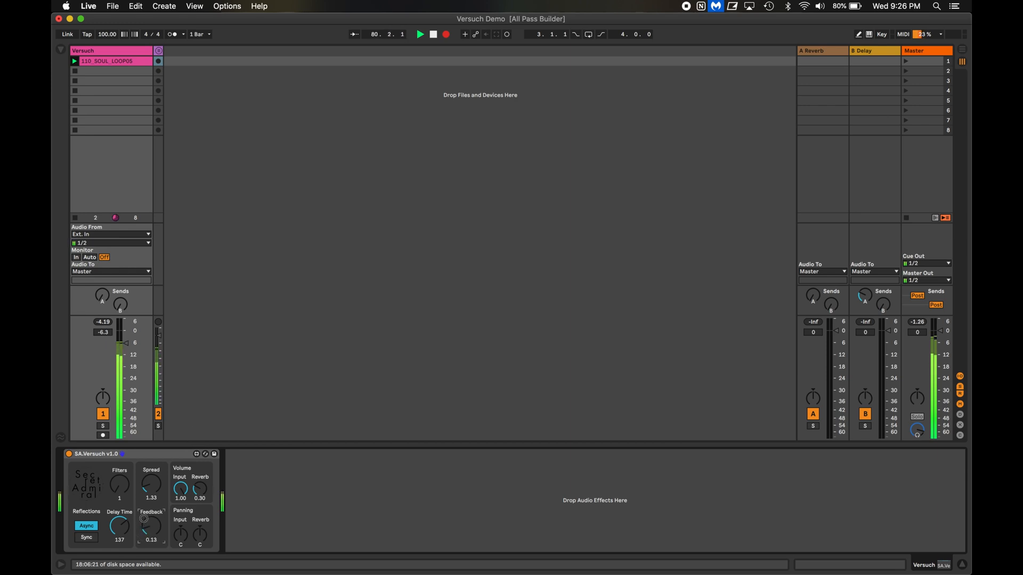
{"action": "left_click_drag", "start_coordinate": [144, 526], "coordinate": [144, 515]}
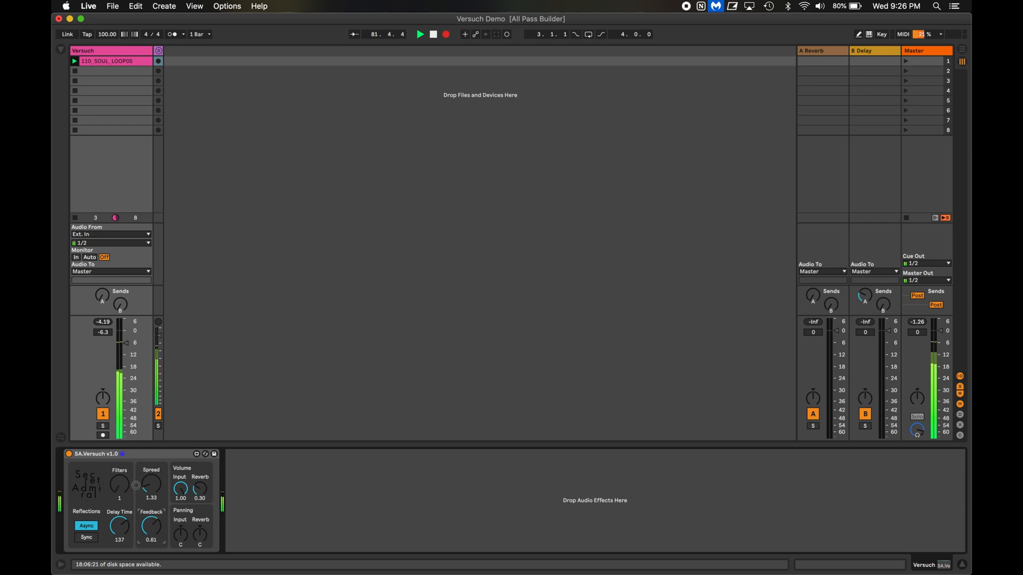
{"action": "left_click_drag", "start_coordinate": [150, 526], "coordinate": [156, 521]}
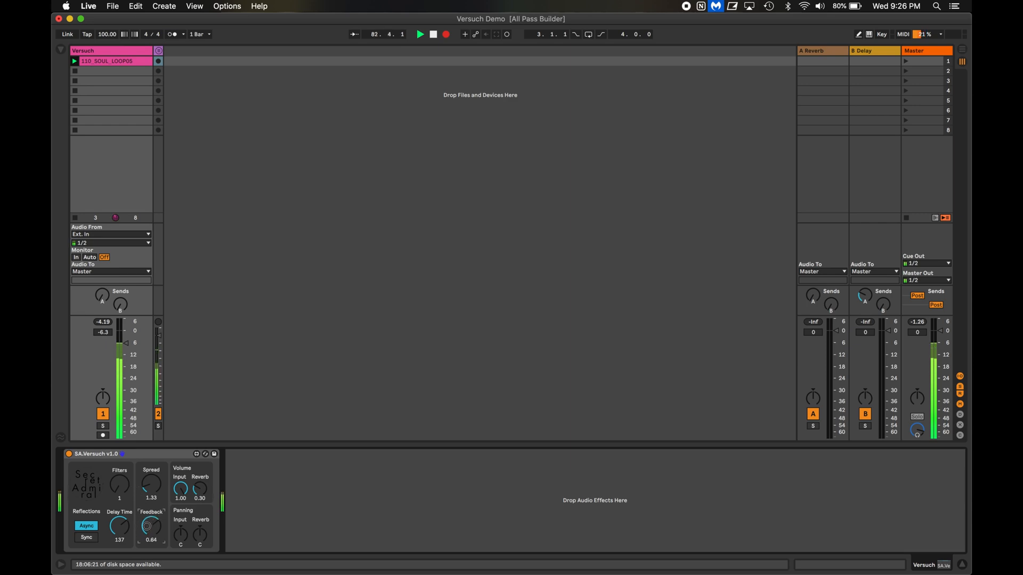
{"action": "left_click_drag", "start_coordinate": [151, 525], "coordinate": [150, 522]}
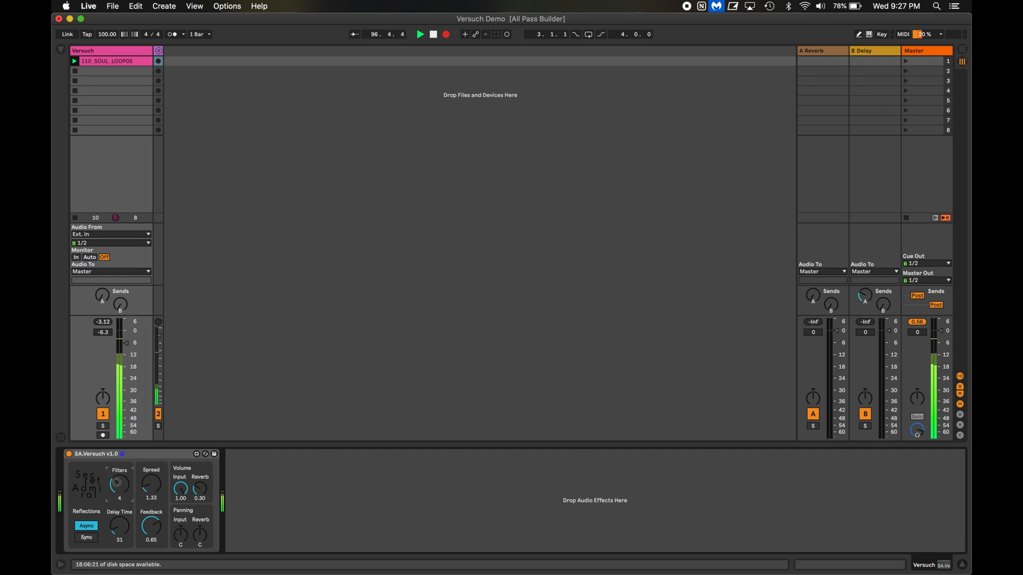
- Increase the all-pass filter count from one to about four
{"action": "left_click_drag", "start_coordinate": [118, 484], "coordinate": [119, 476]}
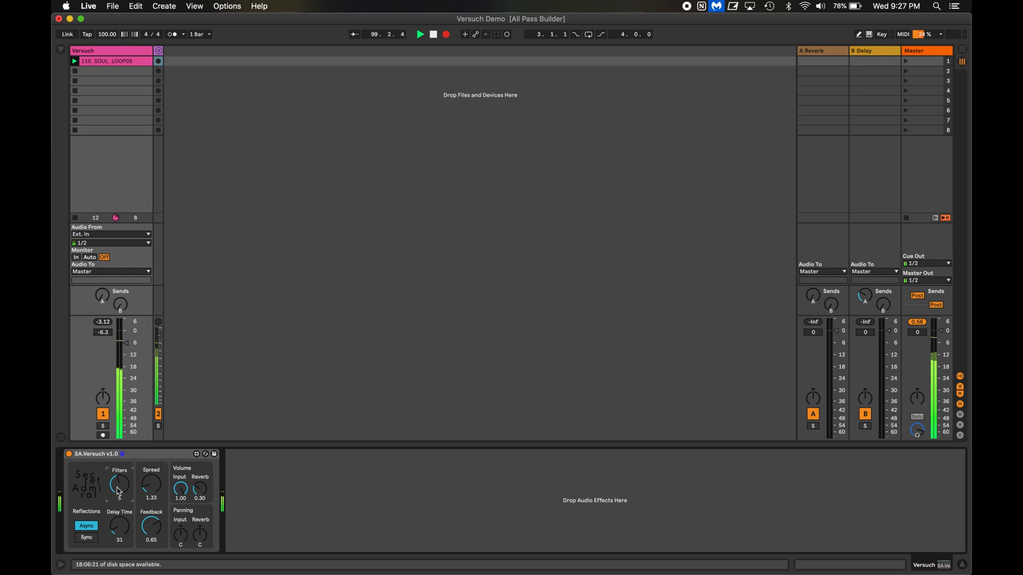
{"action": "left_click_drag", "start_coordinate": [118, 486], "coordinate": [119, 495]}
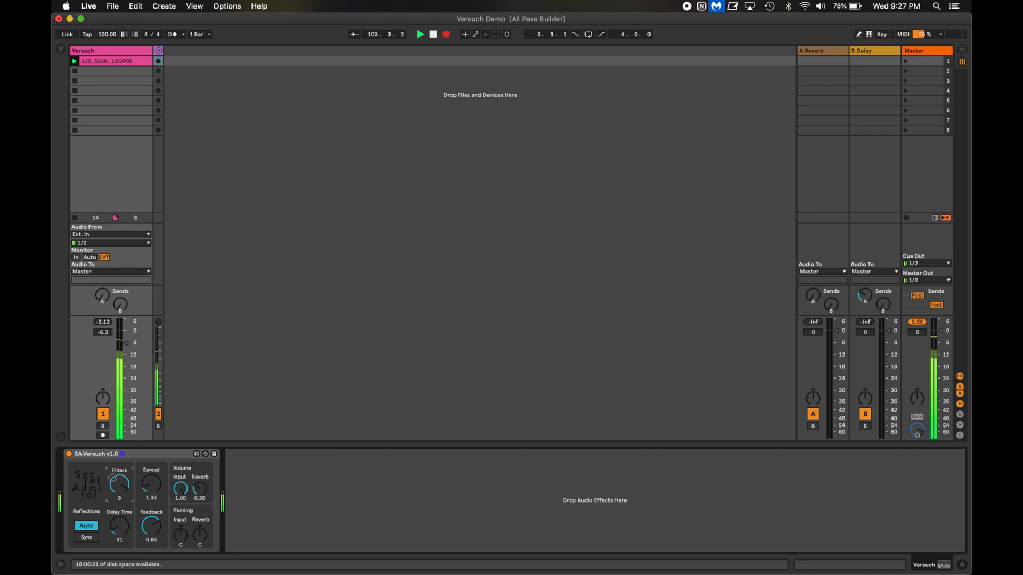
- Sweep the filter count up to 10 and move the spread down and back to about 0.55
{"action": "left_click_drag", "start_coordinate": [118, 483], "coordinate": [119, 486]}
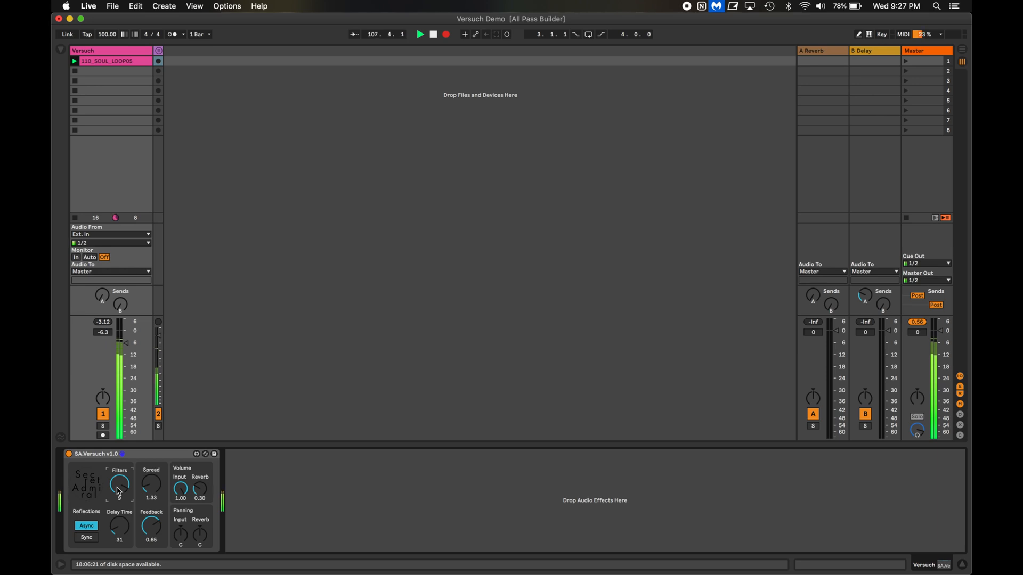
{"action": "left_click_drag", "start_coordinate": [119, 486], "coordinate": [119, 479]}
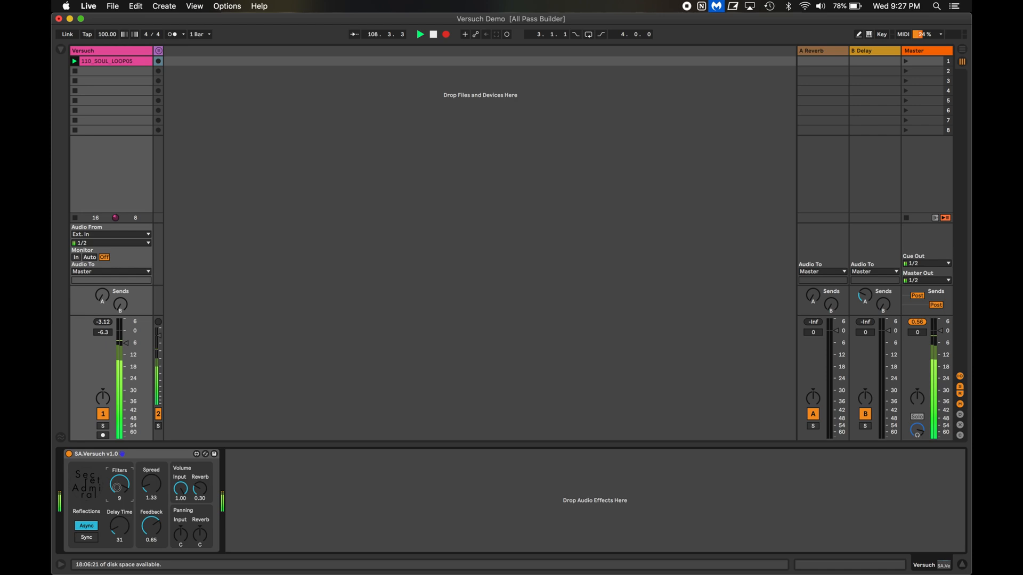
{"action": "left_click_drag", "start_coordinate": [119, 486], "coordinate": [120, 482]}
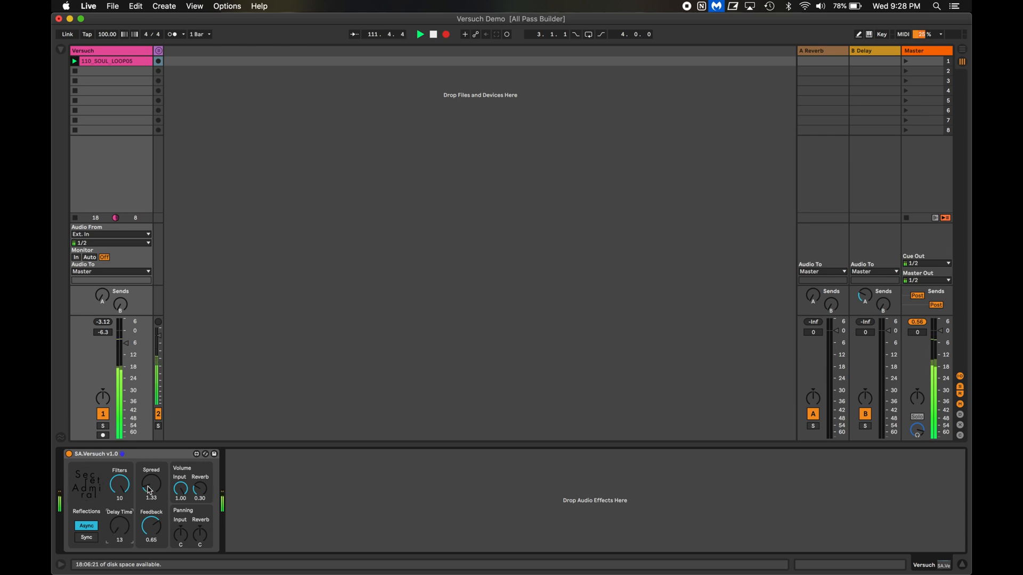
{"action": "left_click_drag", "start_coordinate": [150, 486], "coordinate": [150, 495]}
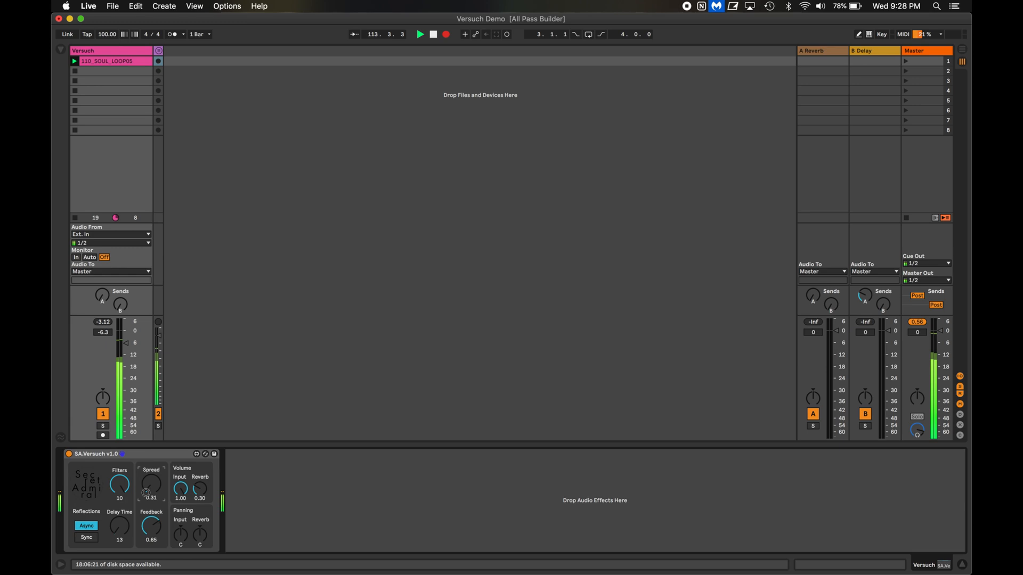
{"action": "left_click_drag", "start_coordinate": [150, 487], "coordinate": [150, 480]}
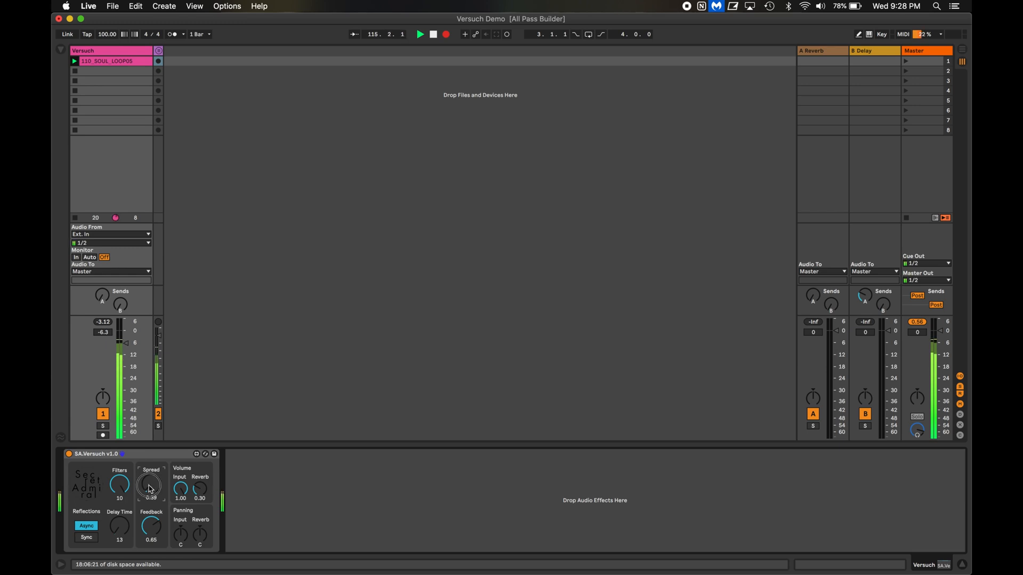
{"action": "left_click_drag", "start_coordinate": [151, 486], "coordinate": [150, 470]}
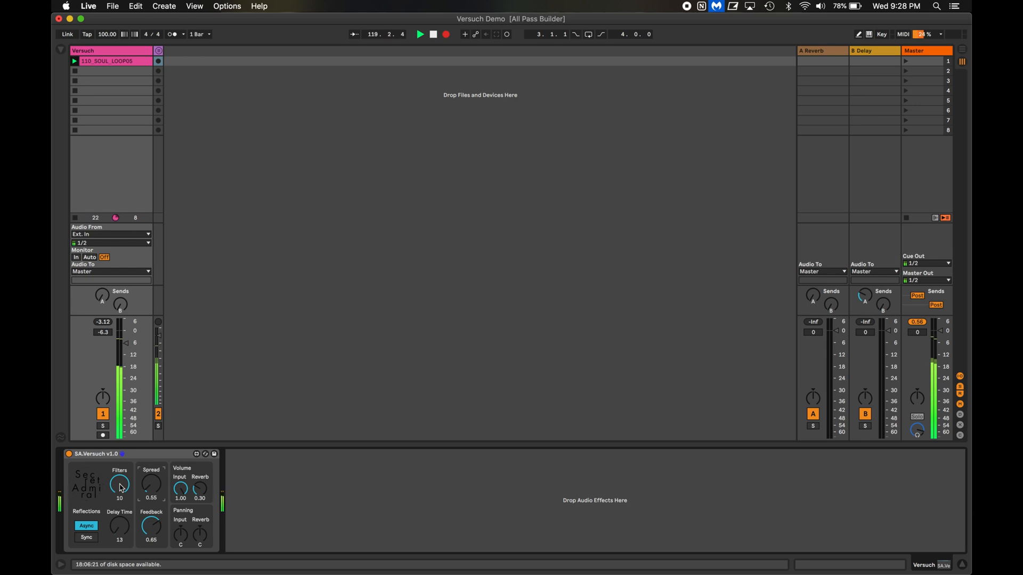
- Return SA.Versuch to 5 filters, delay time 30 and spread 1.33
{"action": "left_click_drag", "start_coordinate": [120, 486], "coordinate": [119, 492]}
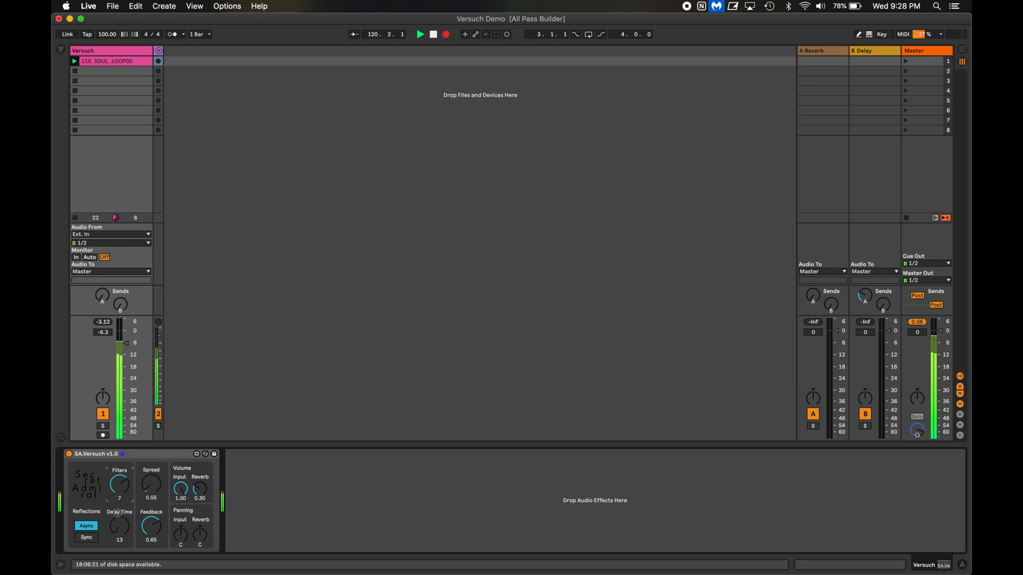
{"action": "left_click_drag", "start_coordinate": [119, 528], "coordinate": [118, 522]}
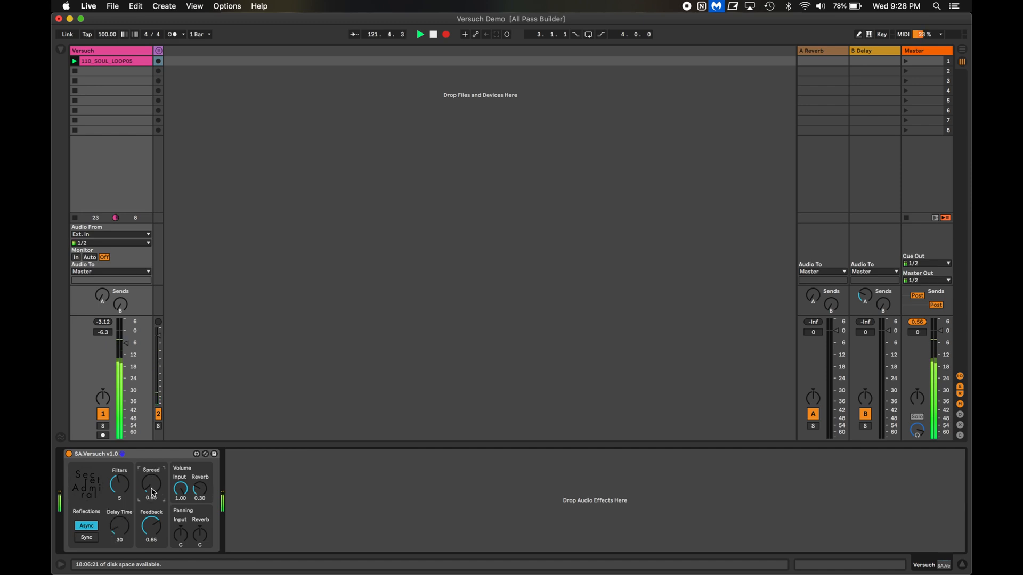
{"action": "left_click_drag", "start_coordinate": [150, 486], "coordinate": [150, 470]}
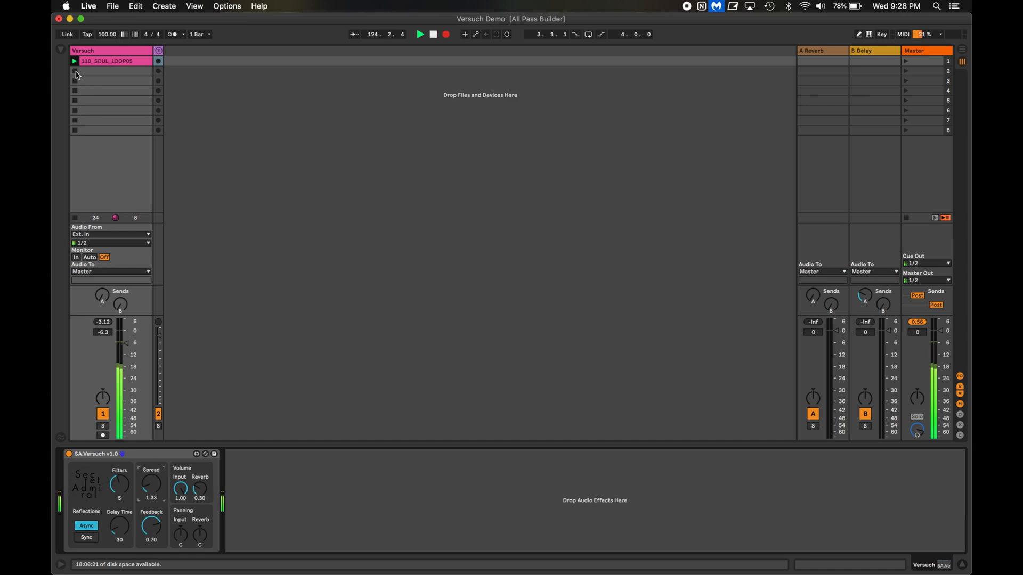
- Stop the loop, try Sync reflections, then set SA.Versuch back to Async
{"action": "left_click", "coordinate": [420, 34]}
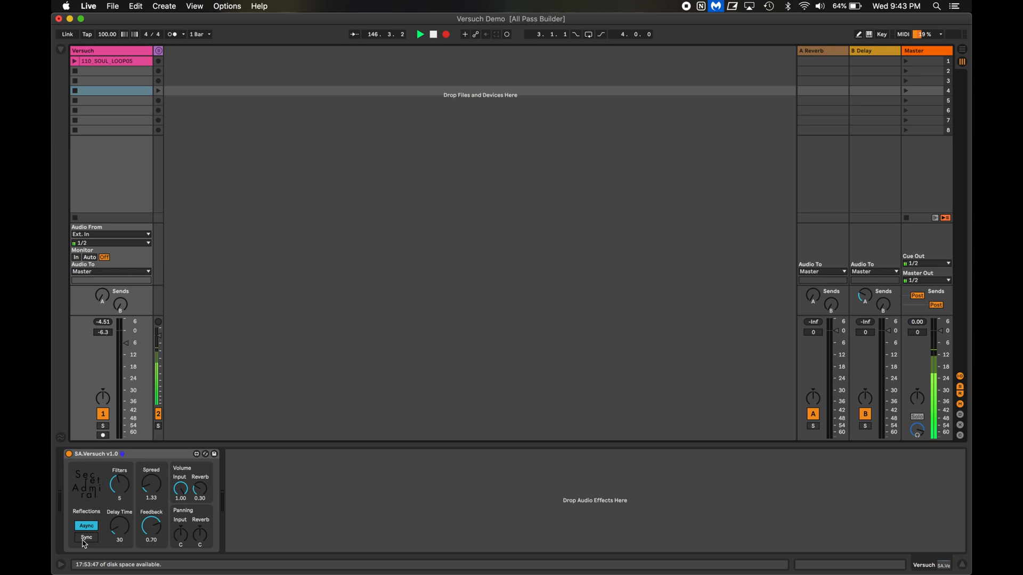
{"action": "left_click", "coordinate": [86, 537]}
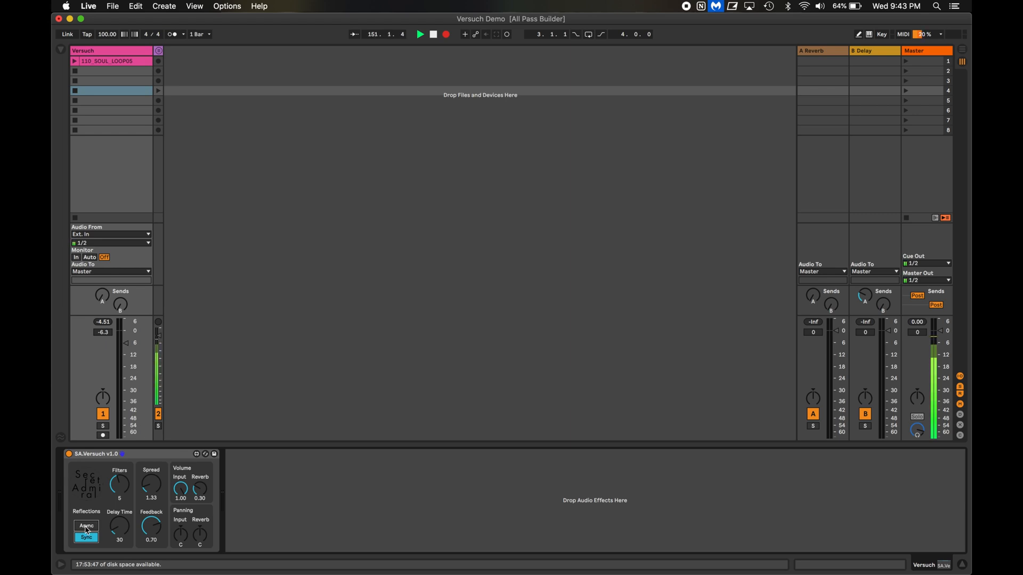
{"action": "left_click", "coordinate": [85, 525]}
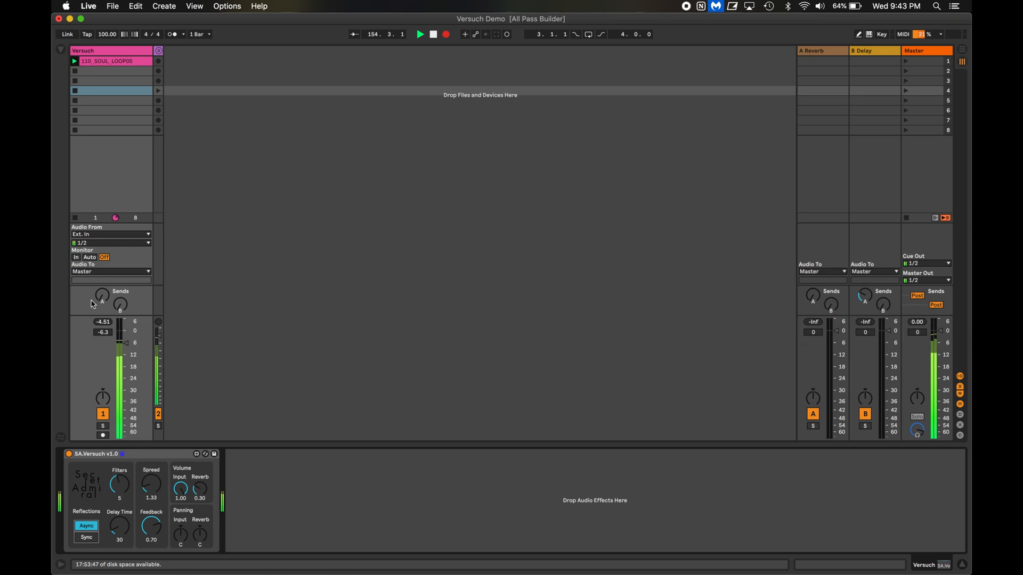
- Switch reflections to Sync and lengthen the delay time to about 121
{"action": "left_click", "coordinate": [86, 525]}
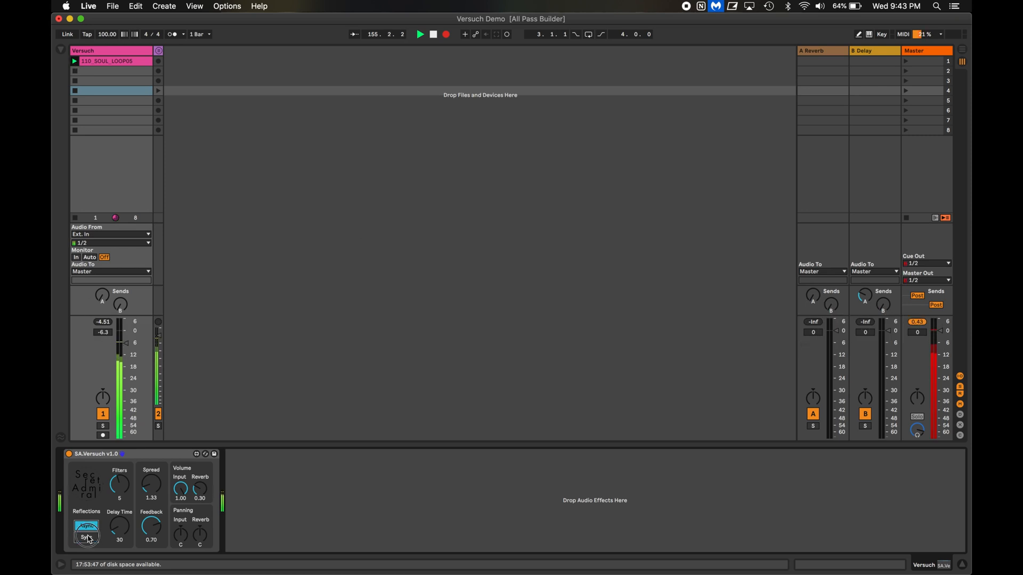
{"action": "left_click", "coordinate": [86, 531]}
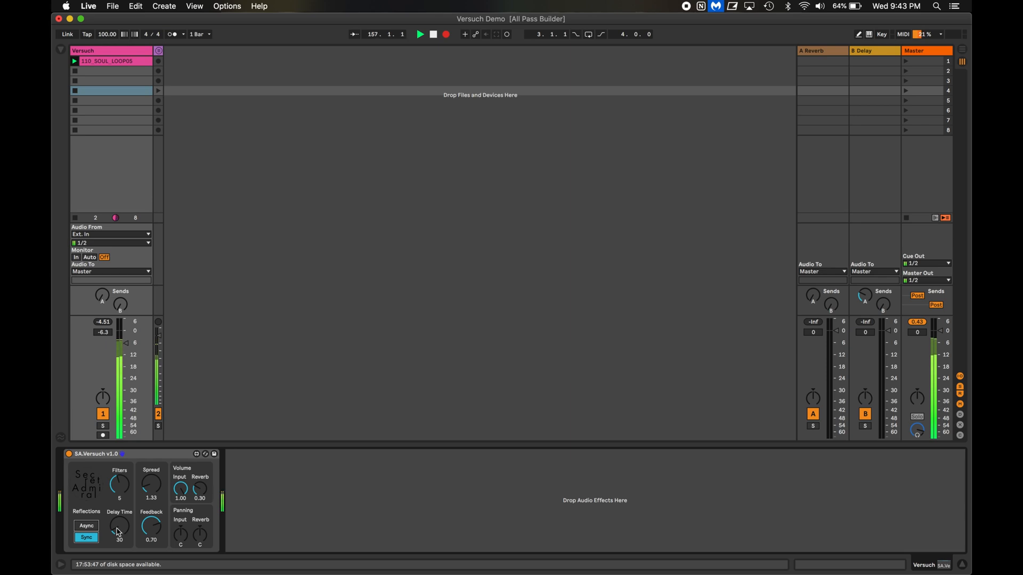
{"action": "left_click_drag", "start_coordinate": [120, 525], "coordinate": [119, 515]}
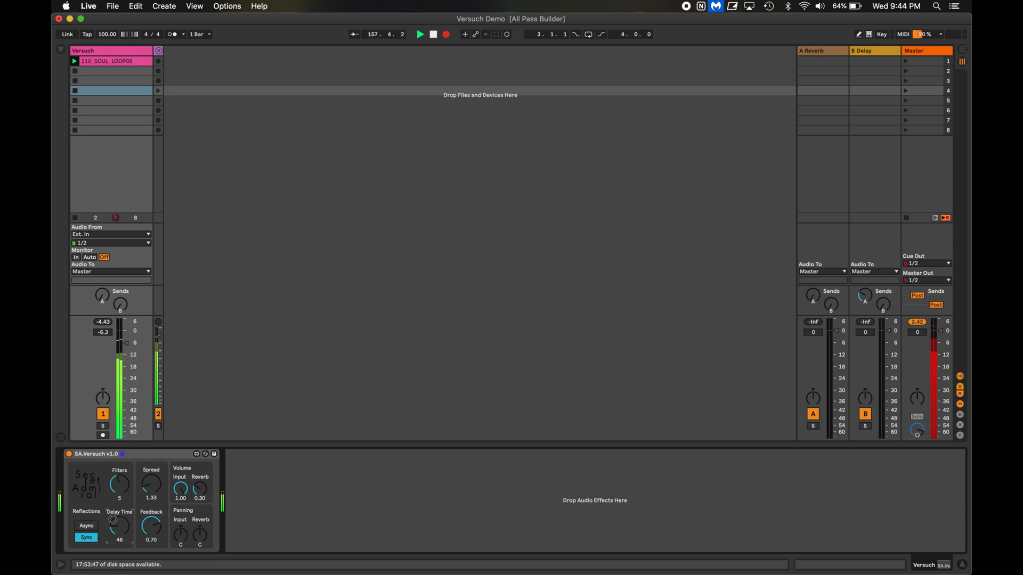
{"action": "left_click_drag", "start_coordinate": [118, 527], "coordinate": [118, 509]}
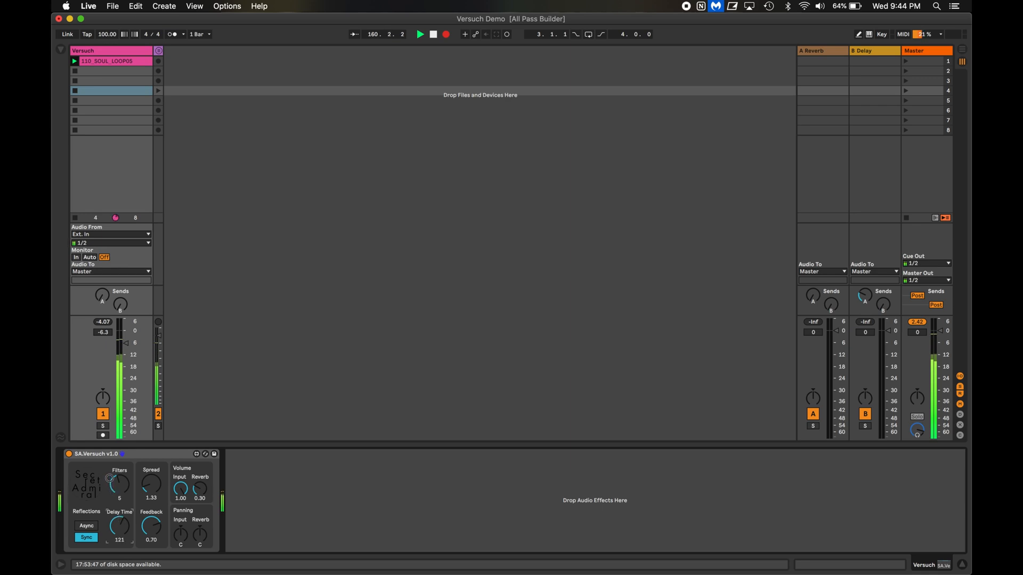
- Raise the filter count to 7, set spread 1.42 and shorten delay time to 35
{"action": "left_click_drag", "start_coordinate": [151, 483], "coordinate": [150, 463]}
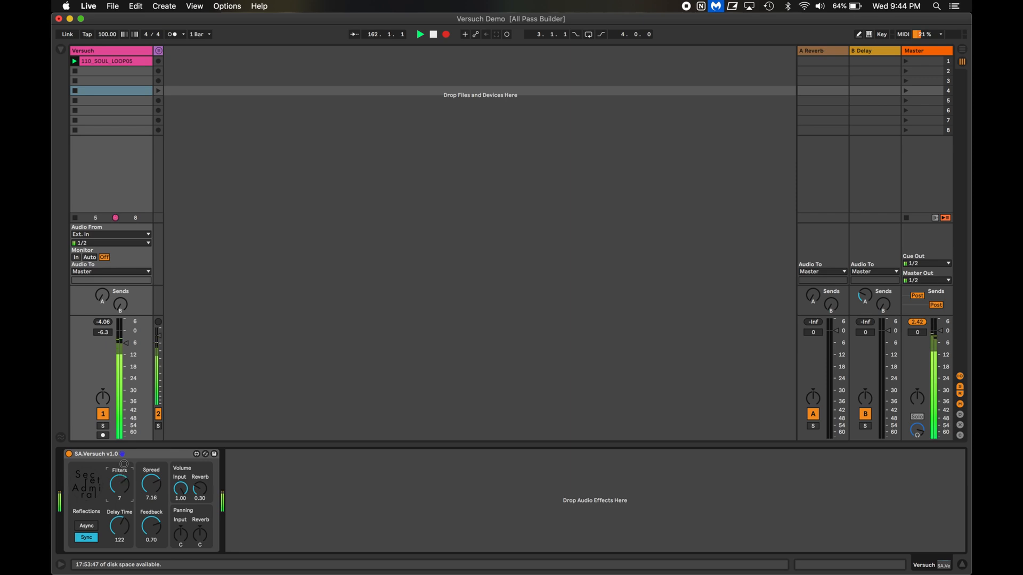
{"action": "left_click_drag", "start_coordinate": [118, 528], "coordinate": [120, 522]}
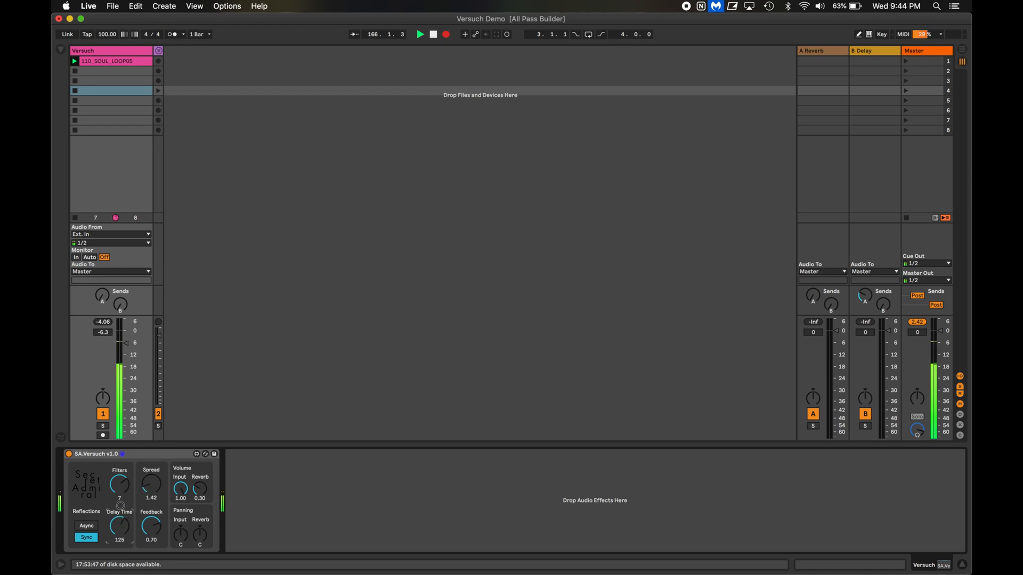
{"action": "left_click_drag", "start_coordinate": [119, 525], "coordinate": [118, 538]}
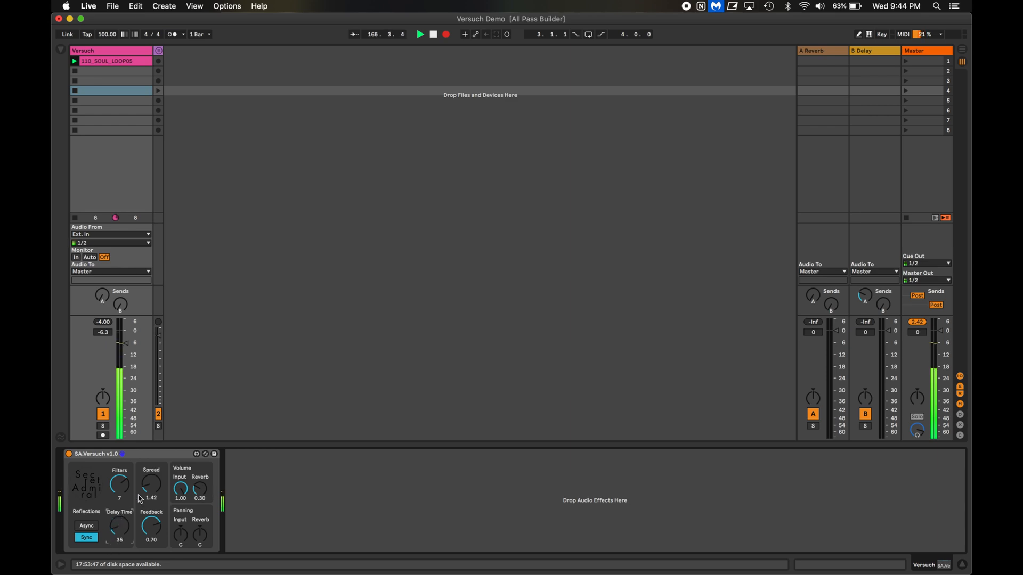
{"action": "left_click_drag", "start_coordinate": [118, 488], "coordinate": [118, 509]}
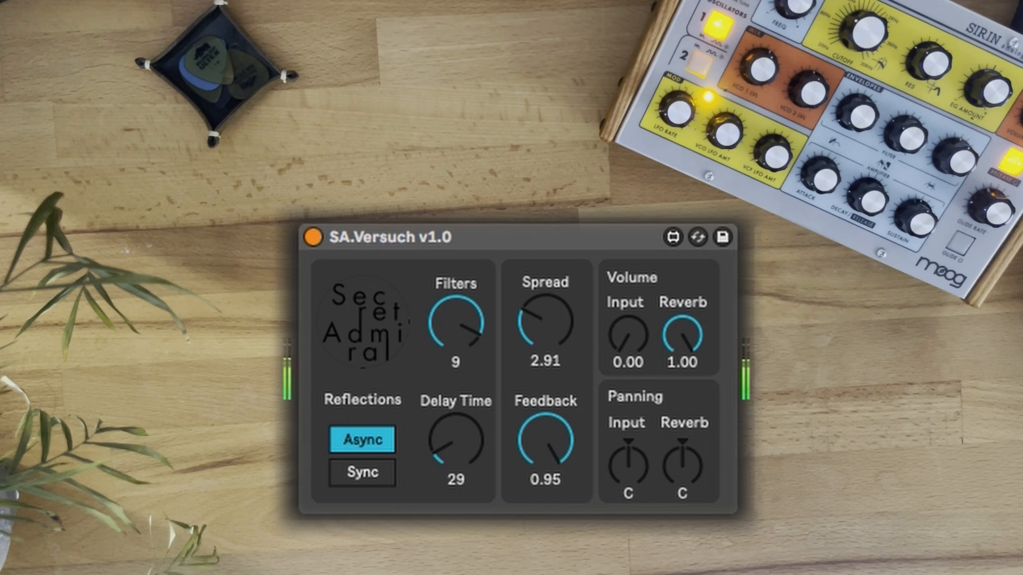
- Cut feedback to 0.50, switch reflections to Sync and shorten delay time to 24
{"action": "left_click_drag", "start_coordinate": [546, 443], "coordinate": [540, 450]}
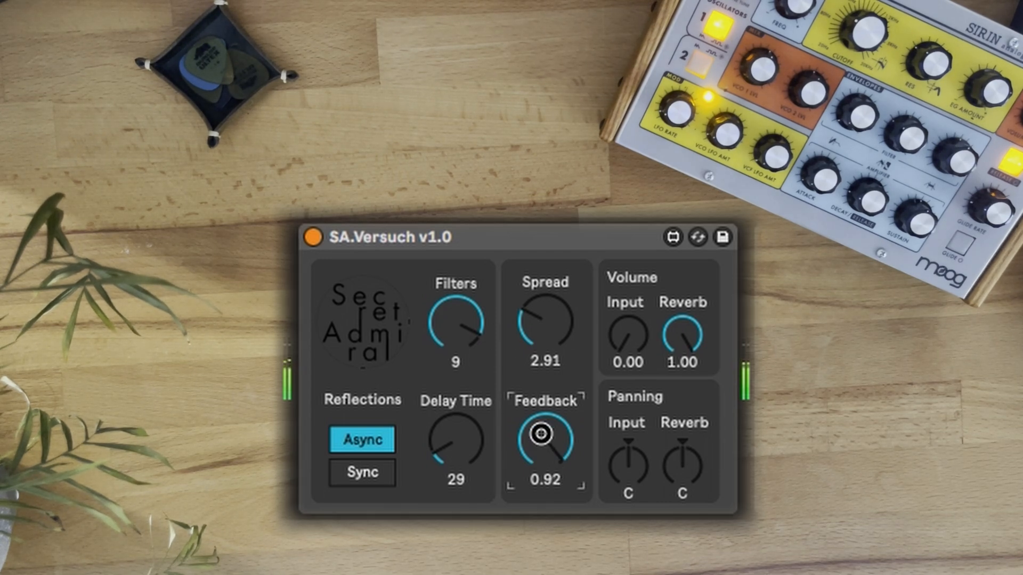
{"action": "left_click_drag", "start_coordinate": [540, 434], "coordinate": [540, 470]}
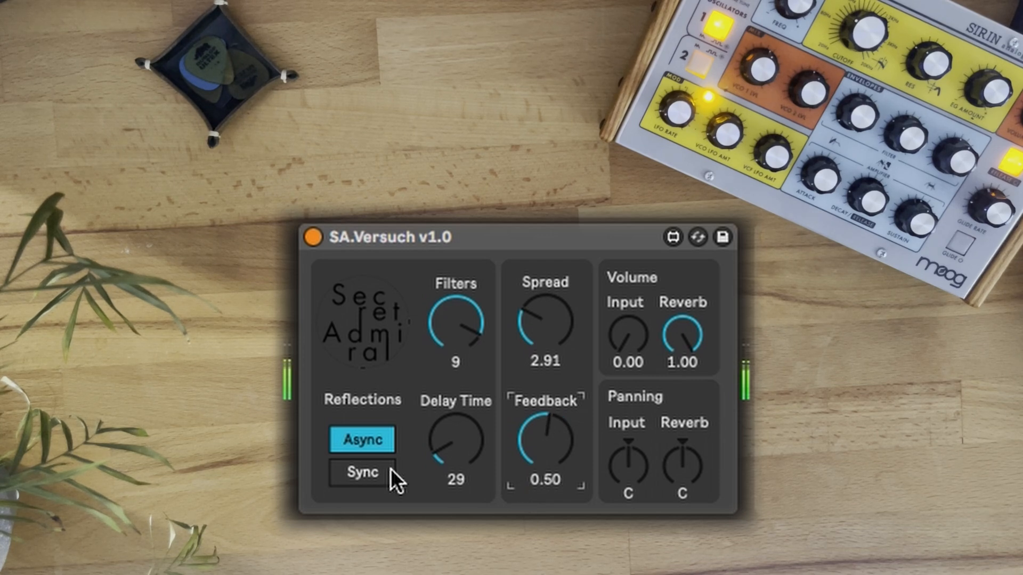
{"action": "left_click", "coordinate": [361, 472]}
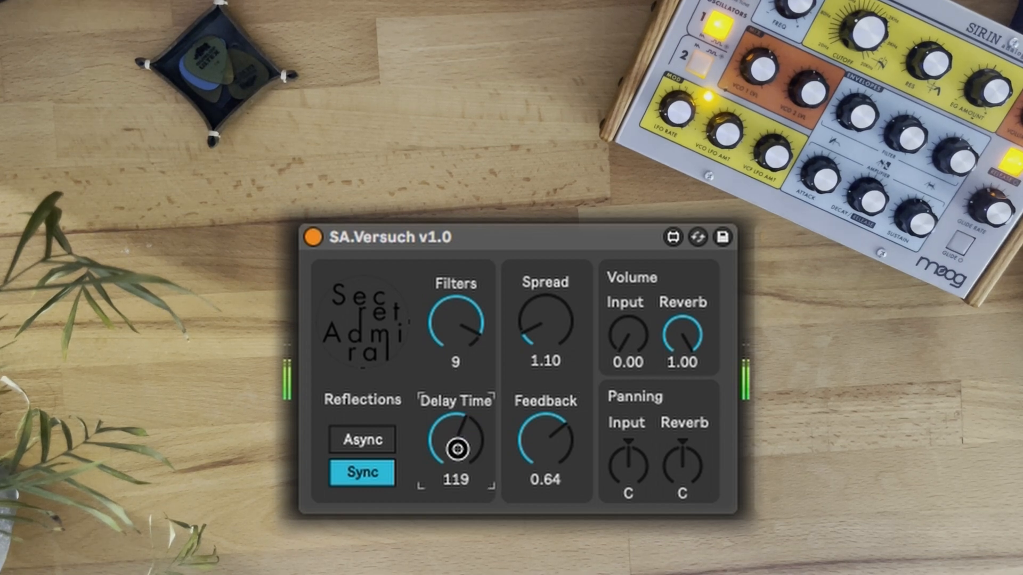
{"action": "left_click_drag", "start_coordinate": [456, 449], "coordinate": [434, 505]}
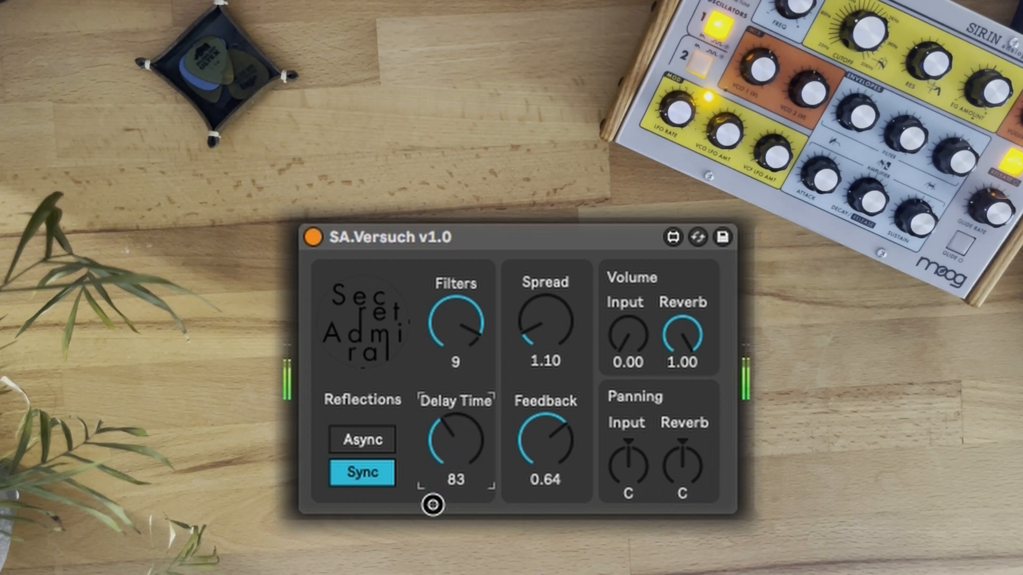
{"action": "left_click_drag", "start_coordinate": [454, 443], "coordinate": [455, 476]}
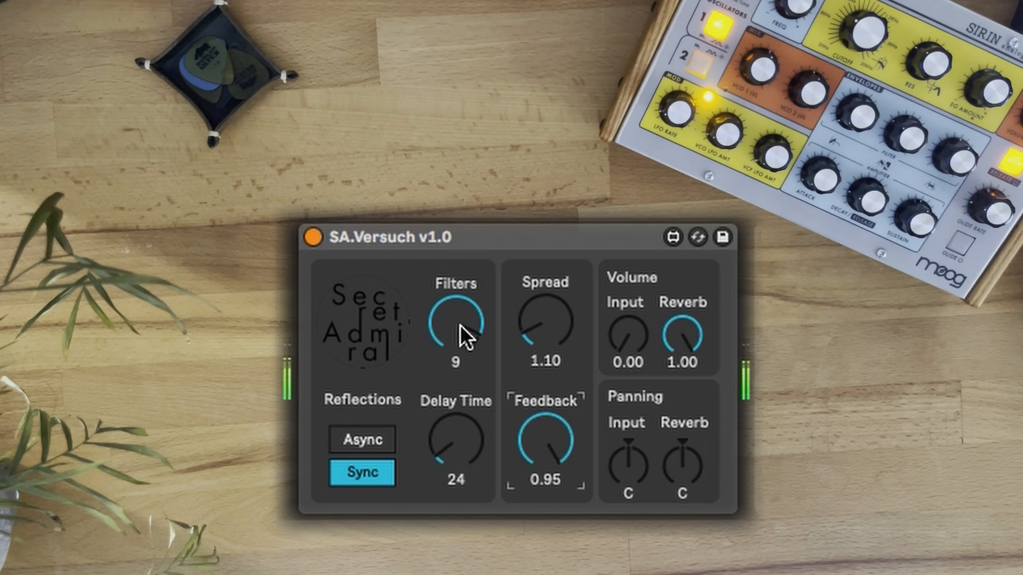
- Try a single filter at delay 100, then return to 8 filters with spread 6.69
{"action": "left_click_drag", "start_coordinate": [545, 320], "coordinate": [544, 365]}
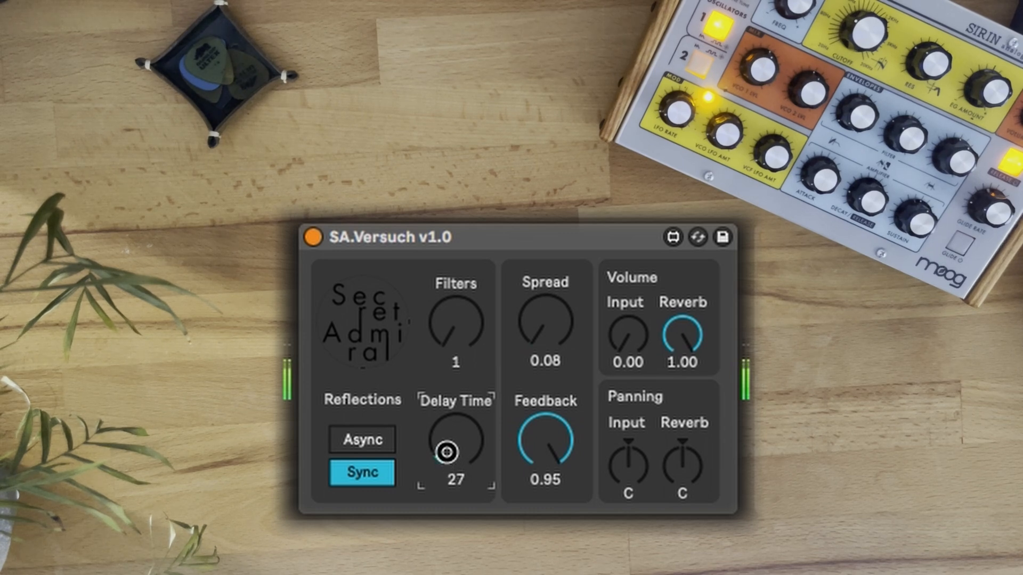
{"action": "left_click_drag", "start_coordinate": [445, 453], "coordinate": [426, 384]}
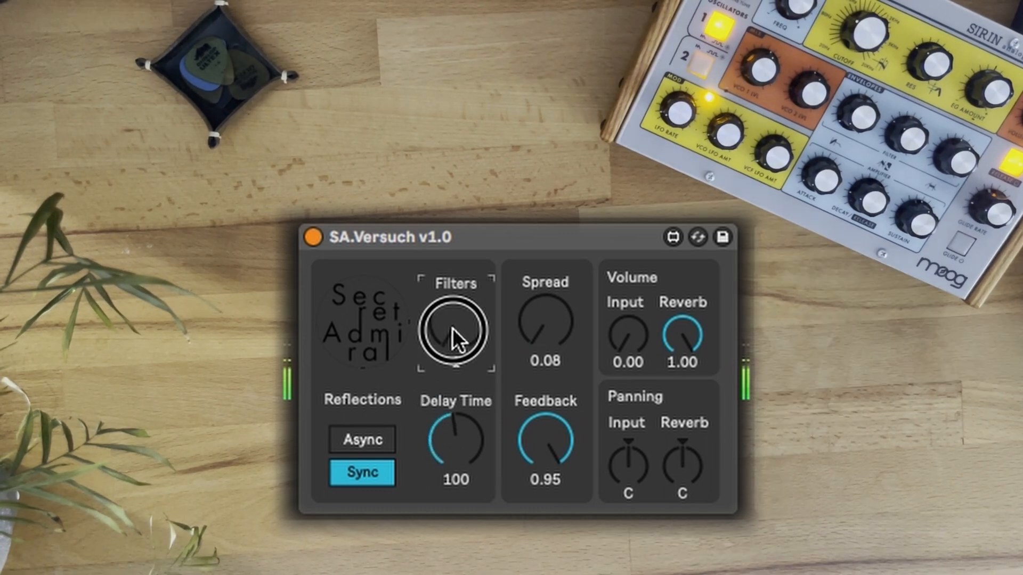
{"action": "left_click_drag", "start_coordinate": [455, 329], "coordinate": [460, 310]}
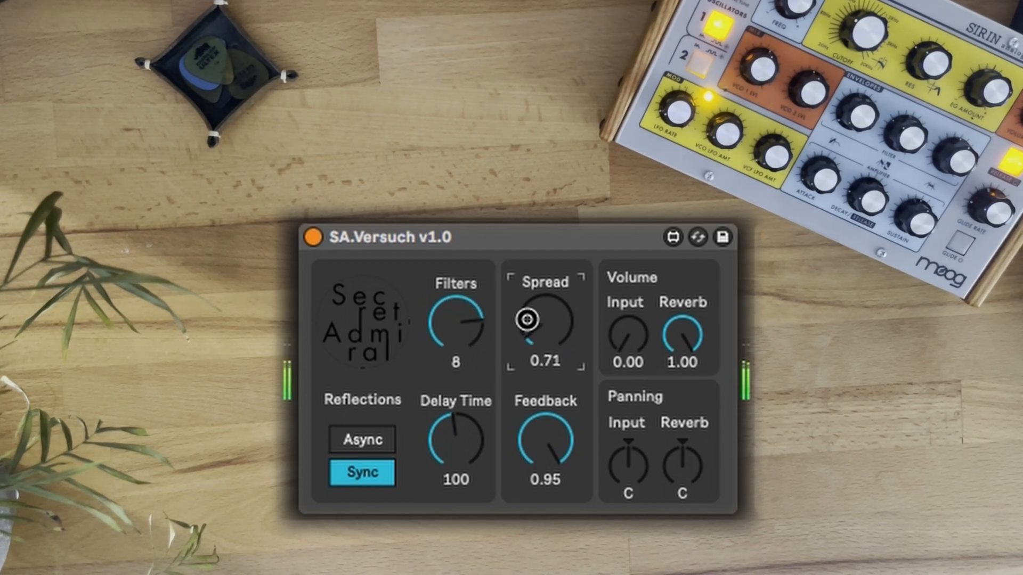
{"action": "left_click_drag", "start_coordinate": [527, 320], "coordinate": [548, 304]}
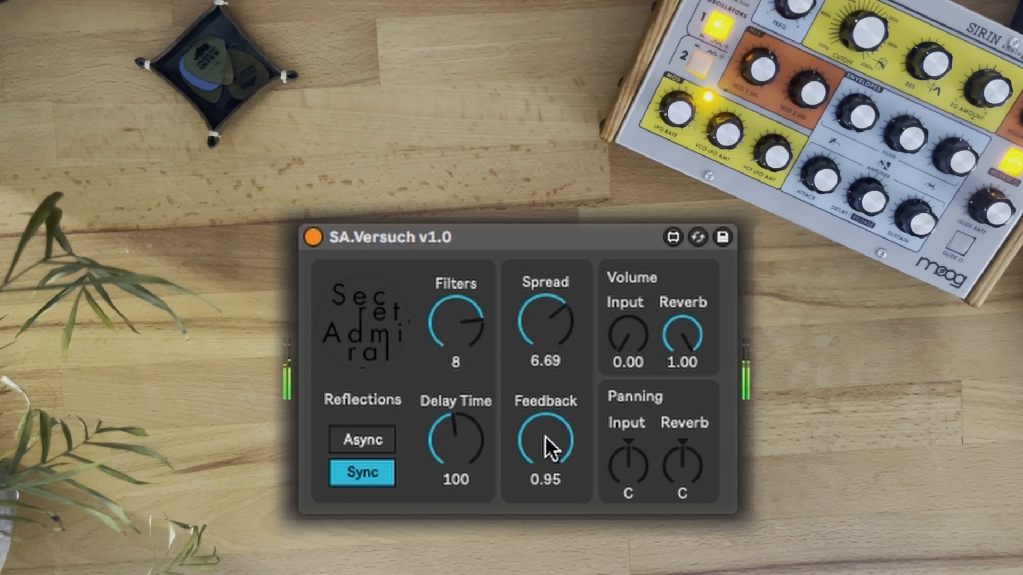
{"action": "mouse_move", "coordinate": [547, 445]}
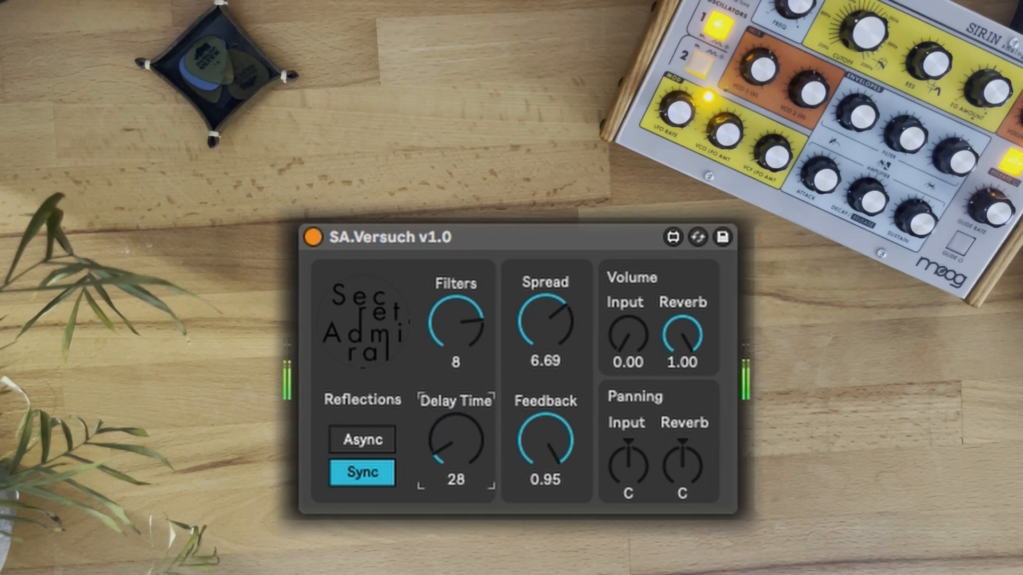
- Lengthen delay to 73, switch back to Async reflections and raise feedback to 0.93
{"action": "left_click_drag", "start_coordinate": [455, 443], "coordinate": [455, 391]}
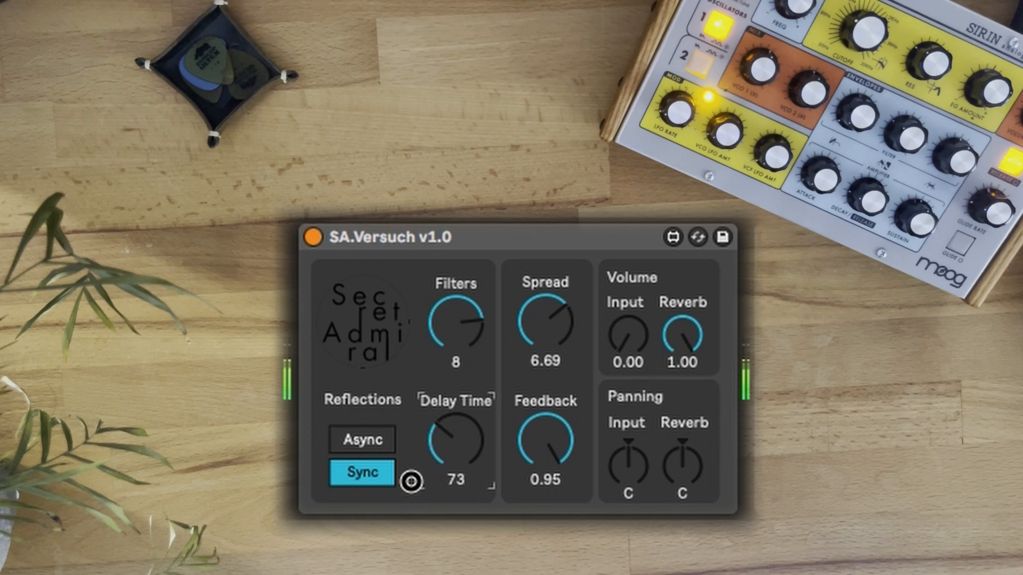
{"action": "left_click", "coordinate": [361, 439]}
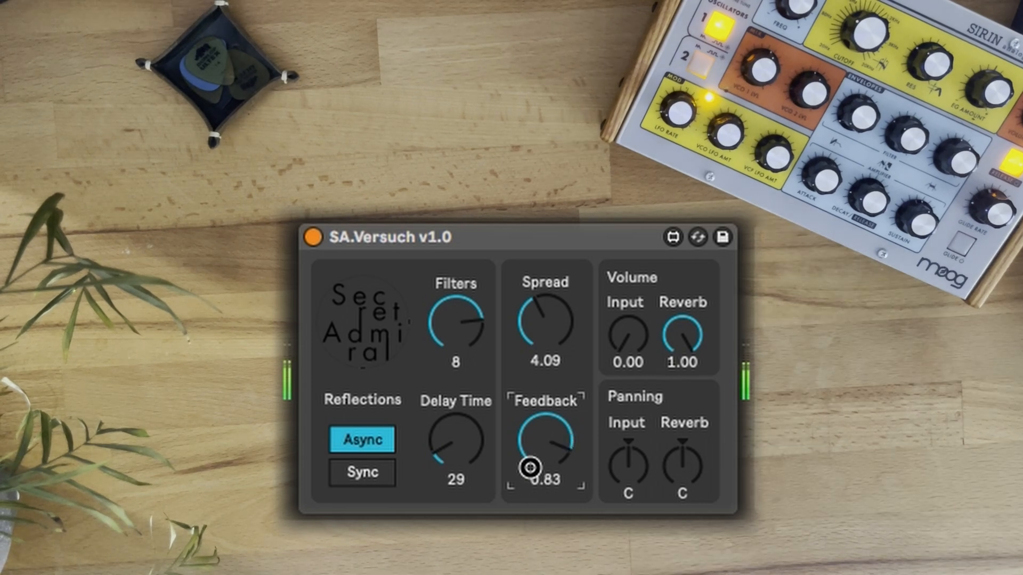
{"action": "left_click_drag", "start_coordinate": [531, 466], "coordinate": [541, 443]}
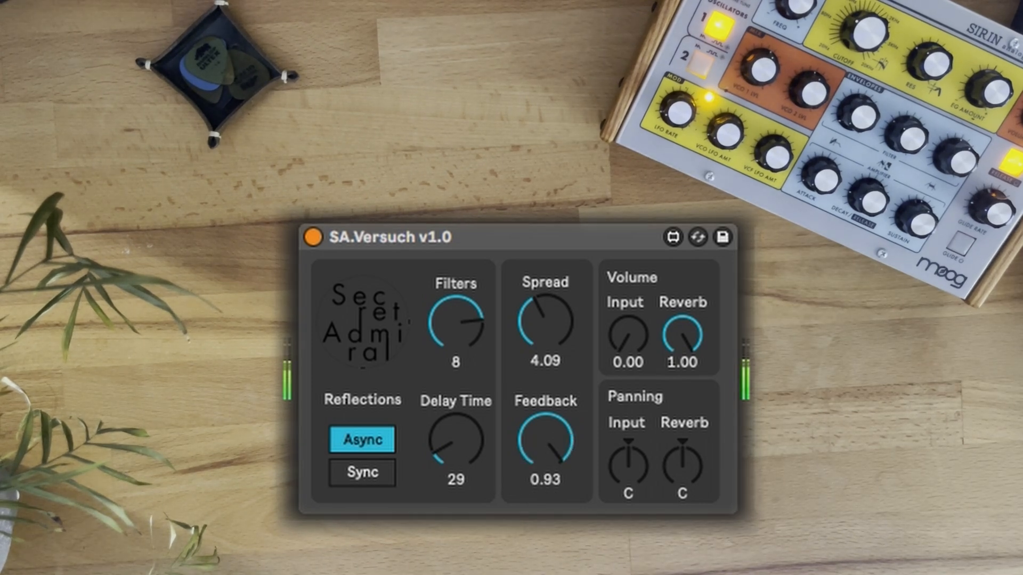